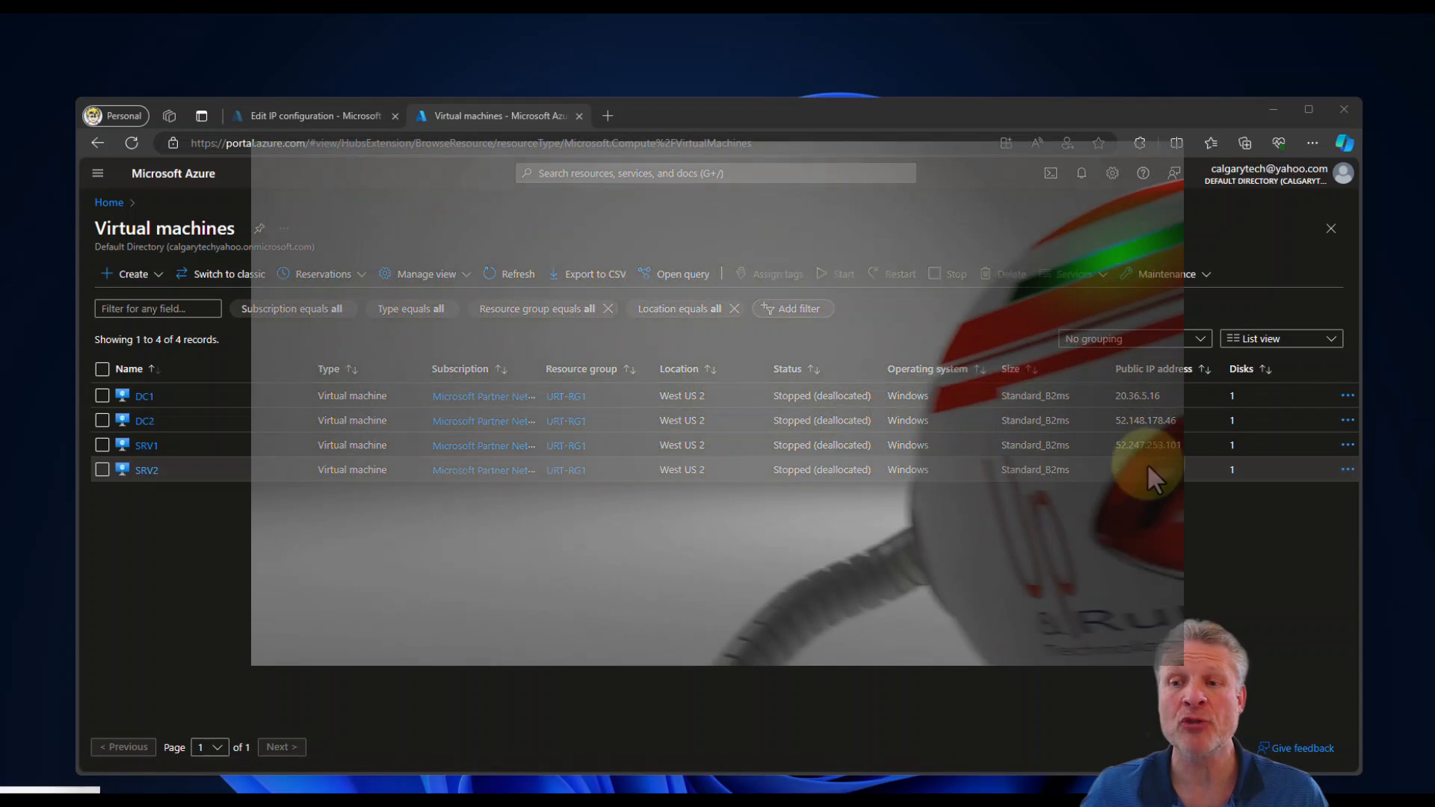
{"action": "mouse_move", "coordinate": [1158, 394]}
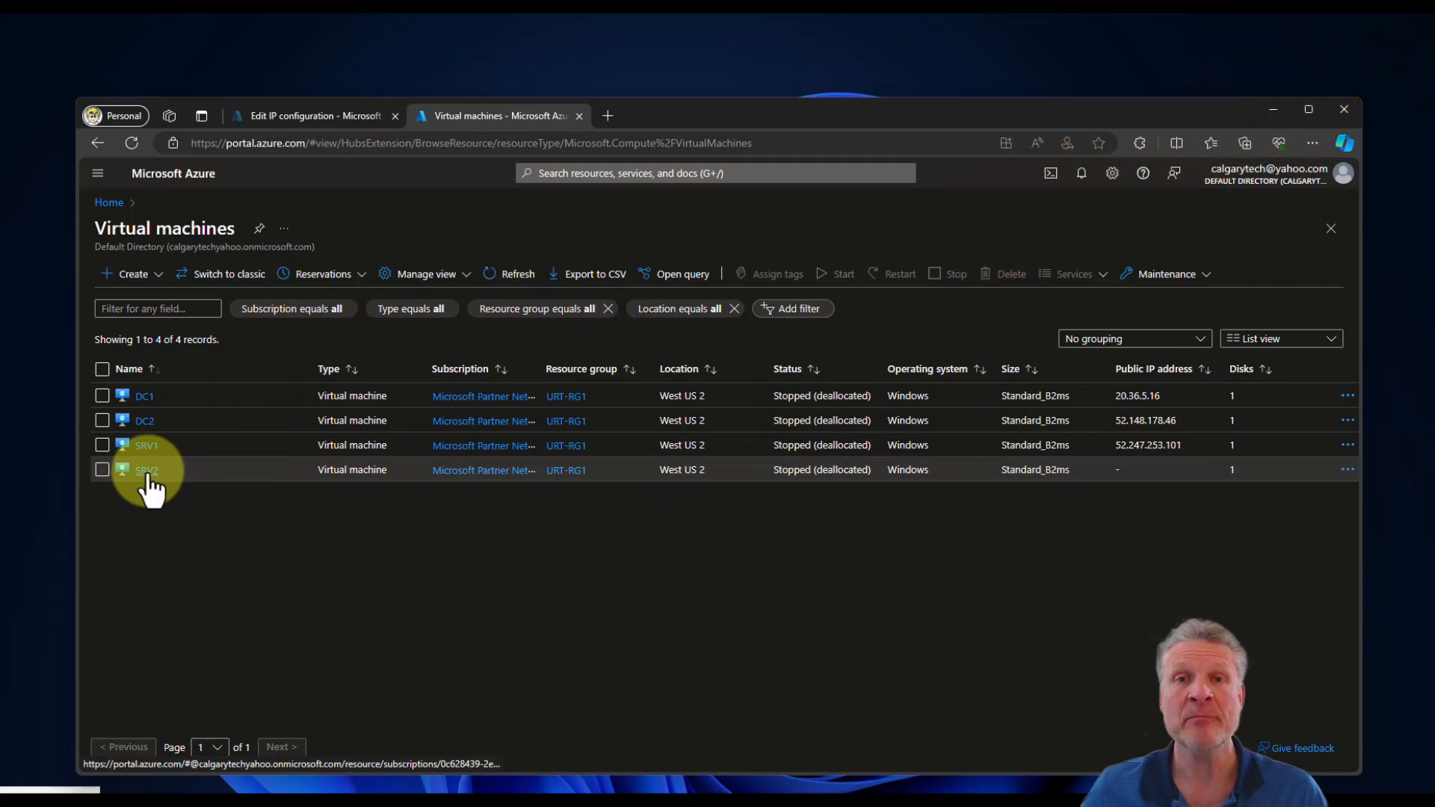
{"action": "mouse_move", "coordinate": [1080, 526]}
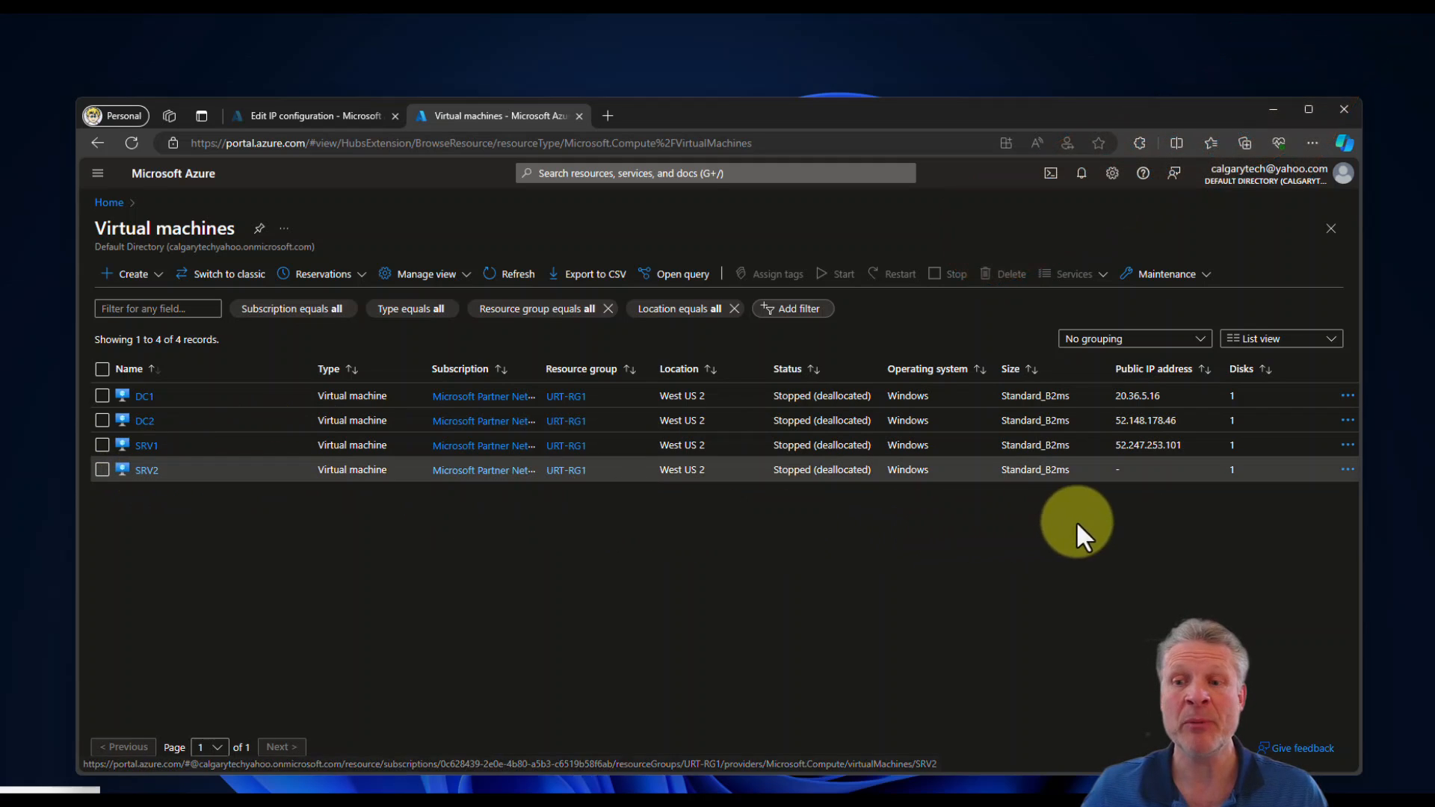
{"action": "mouse_move", "coordinate": [1144, 476]}
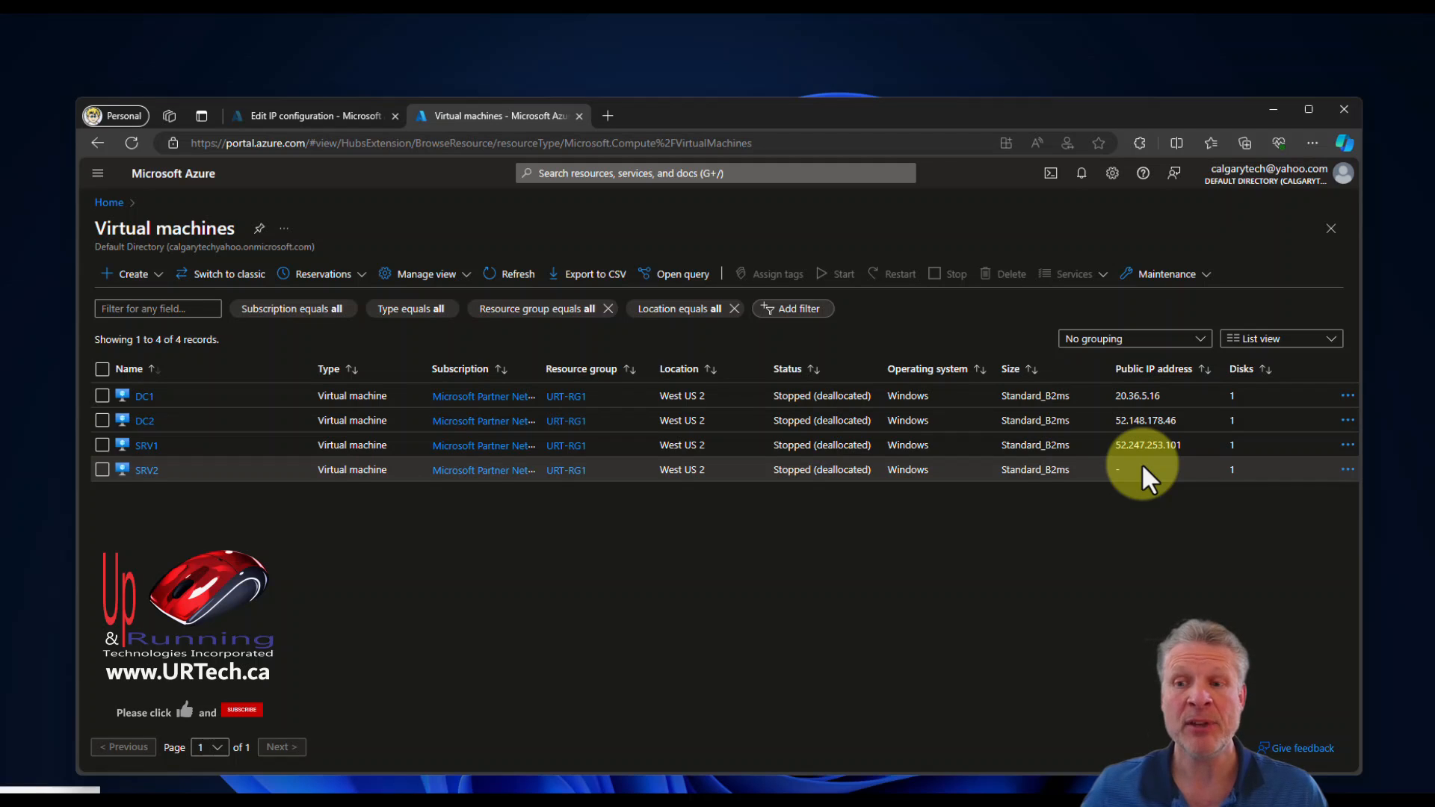
{"action": "mouse_move", "coordinate": [1116, 448]}
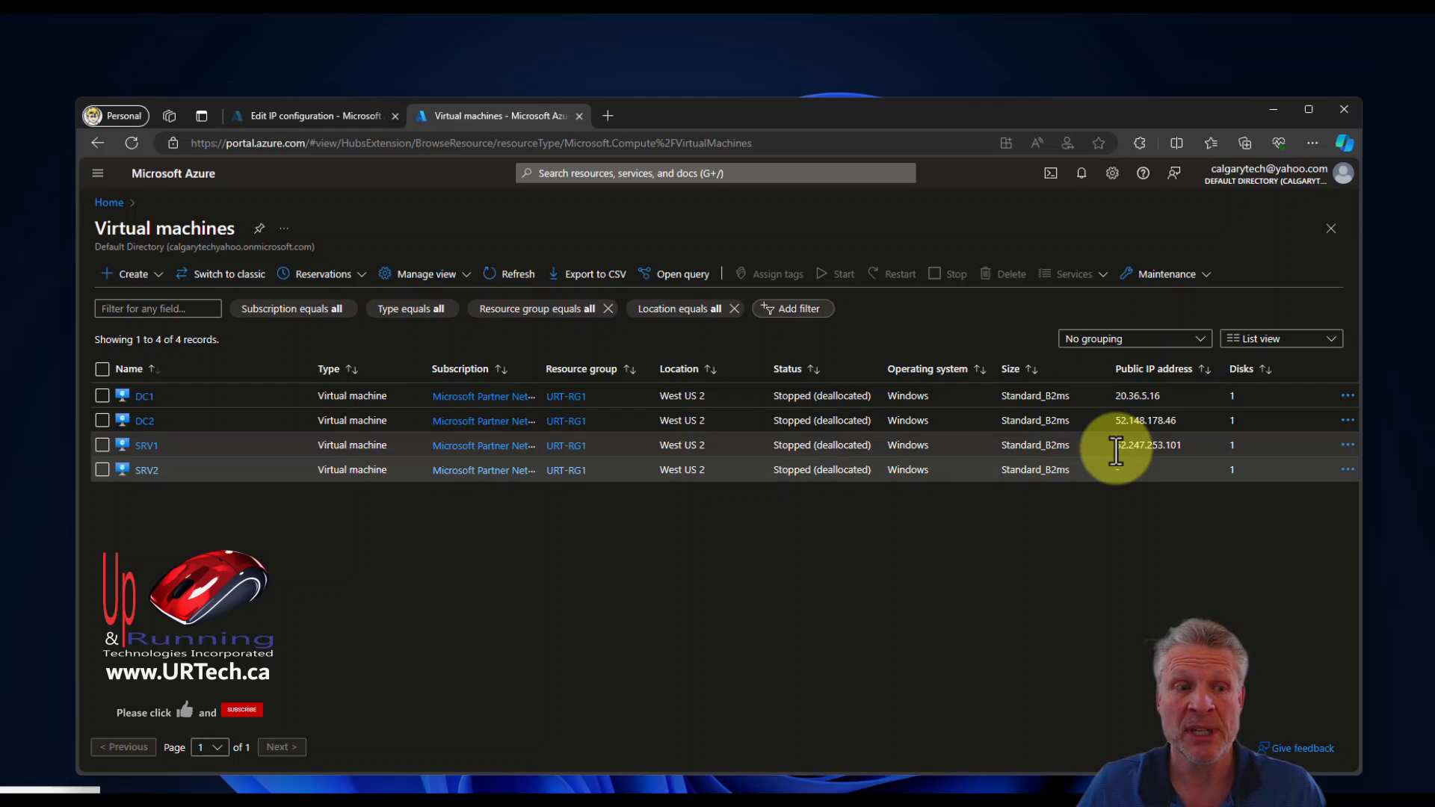
{"action": "mouse_move", "coordinate": [1125, 479]}
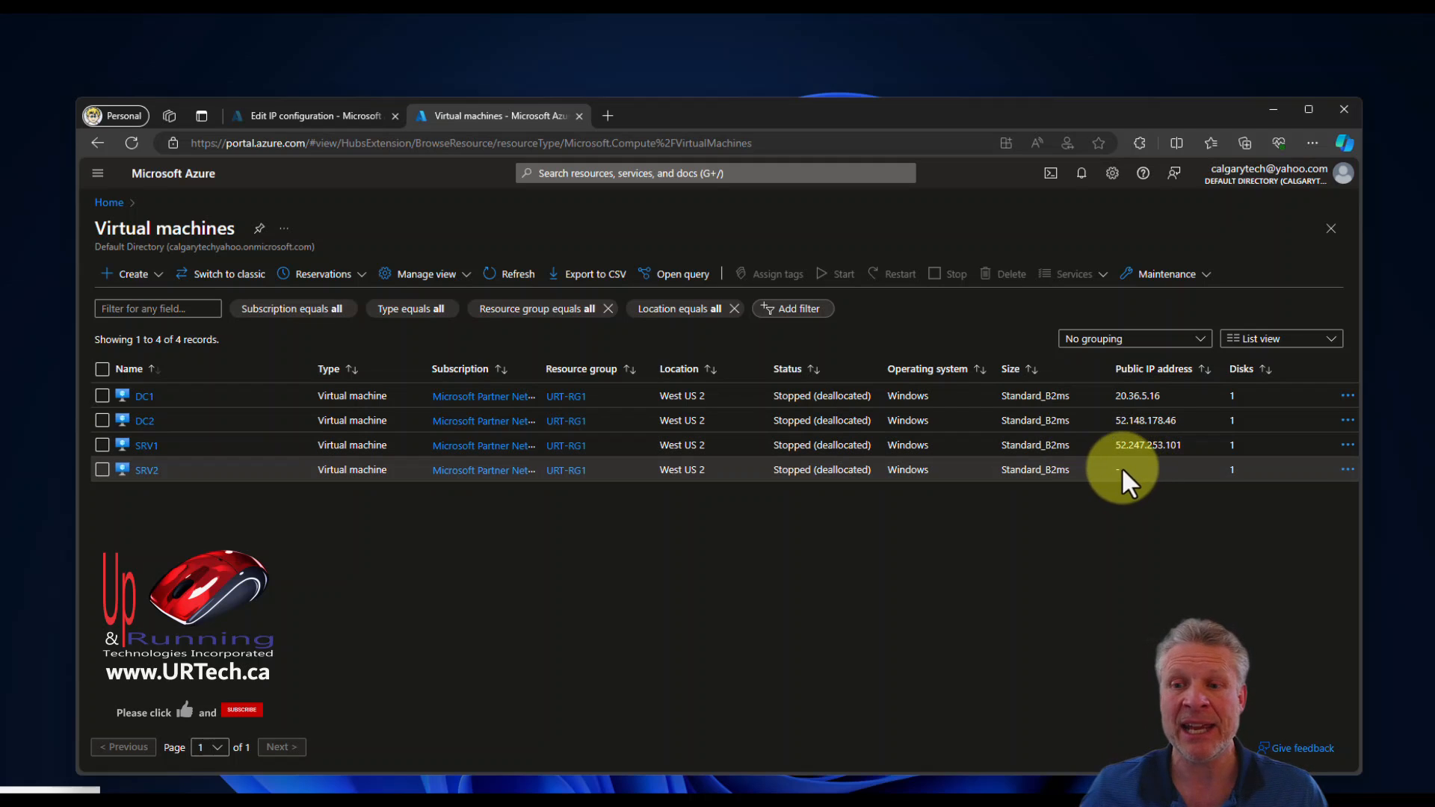
{"action": "mouse_move", "coordinate": [1103, 471]}
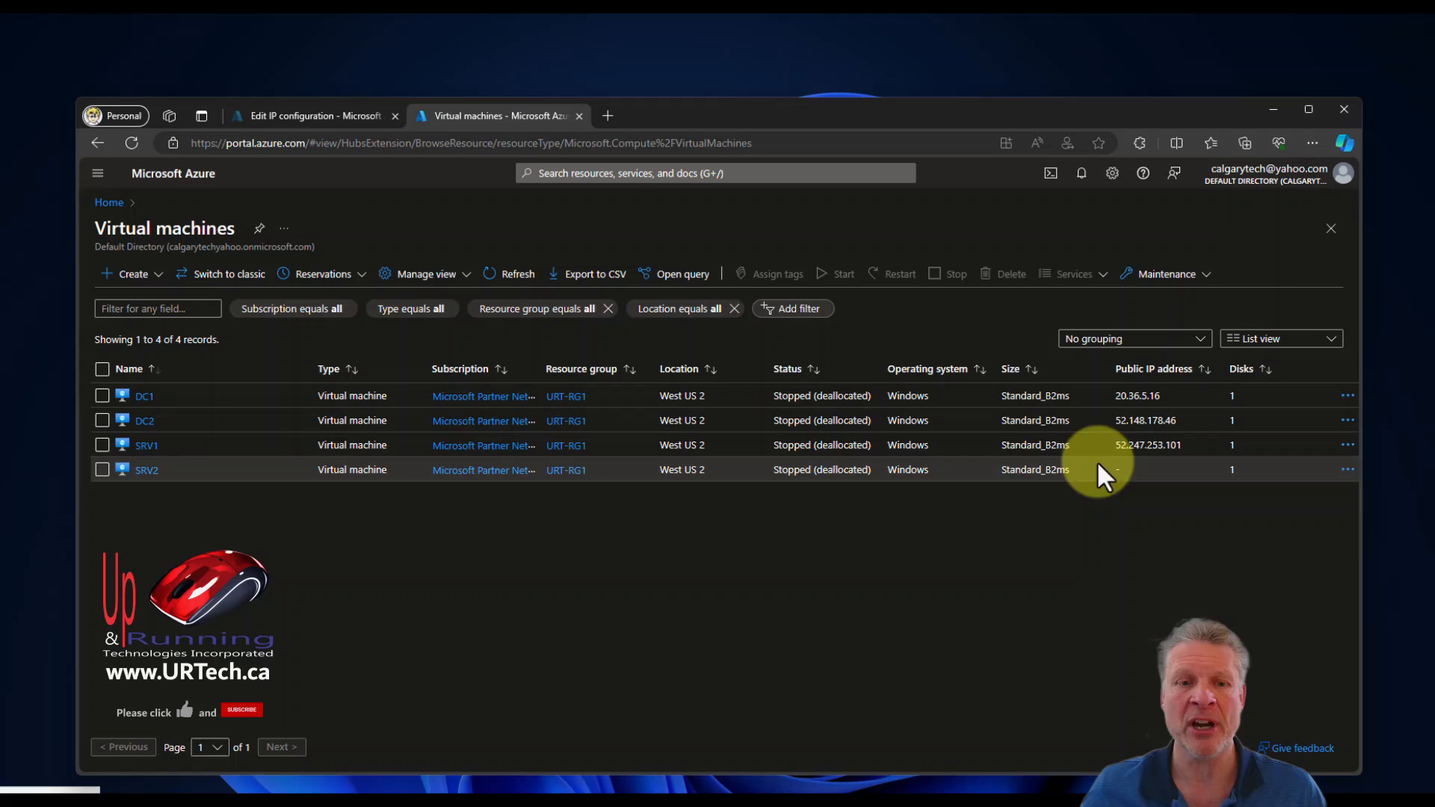
{"action": "mouse_move", "coordinate": [297, 512]}
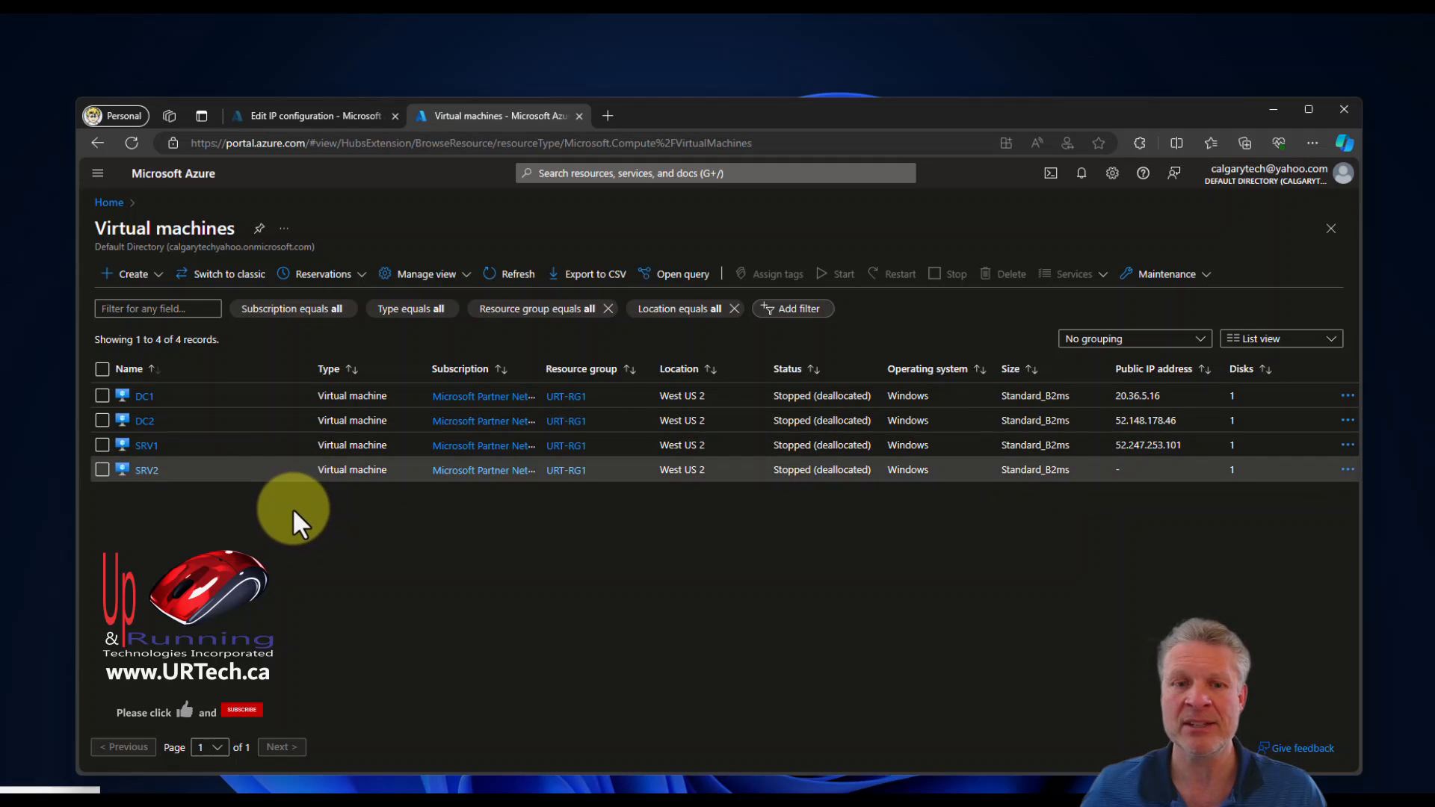
{"action": "mouse_move", "coordinate": [146, 469]}
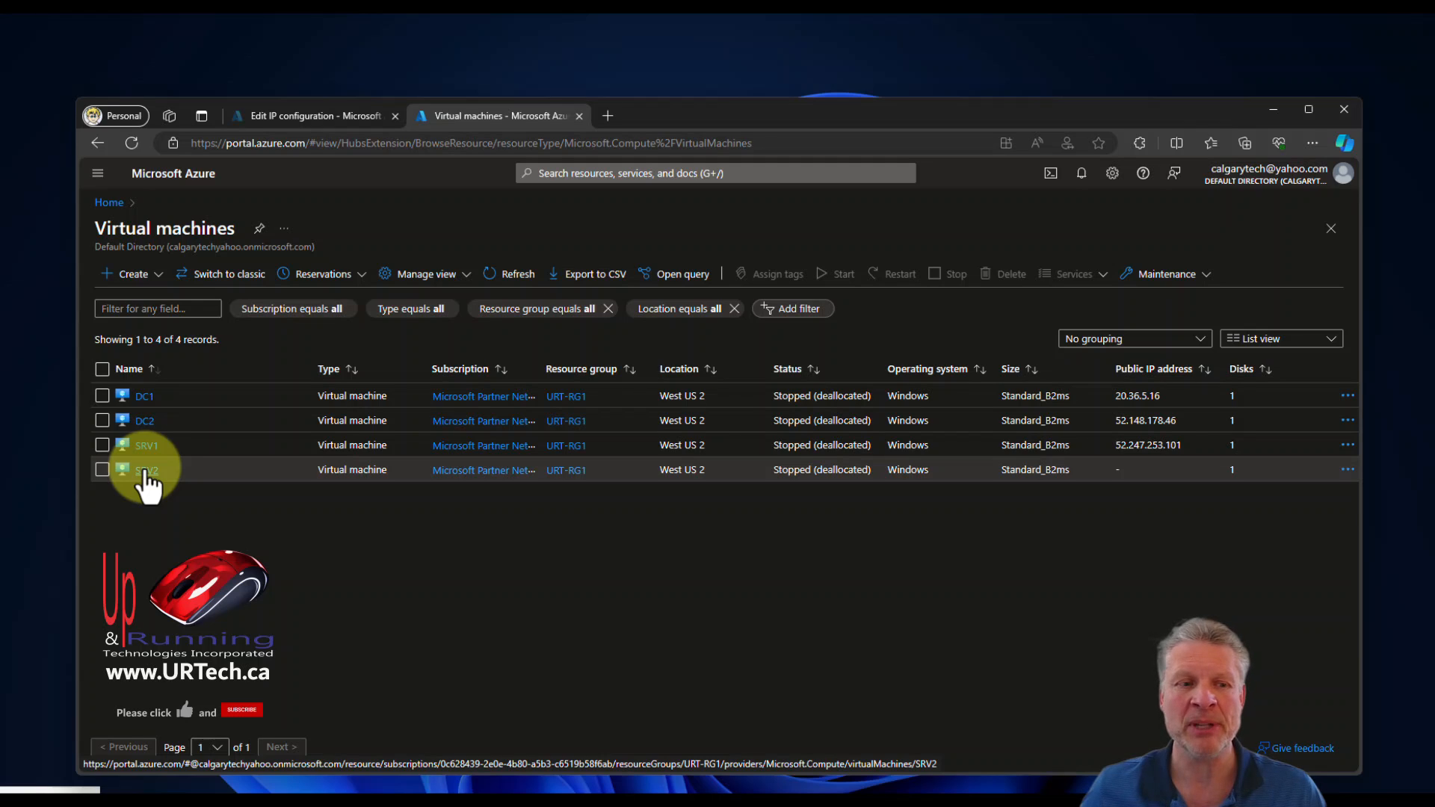
- Open SRV2's Network settings page, showing interface srv2793 without a public IP
{"action": "left_click", "coordinate": [147, 470]}
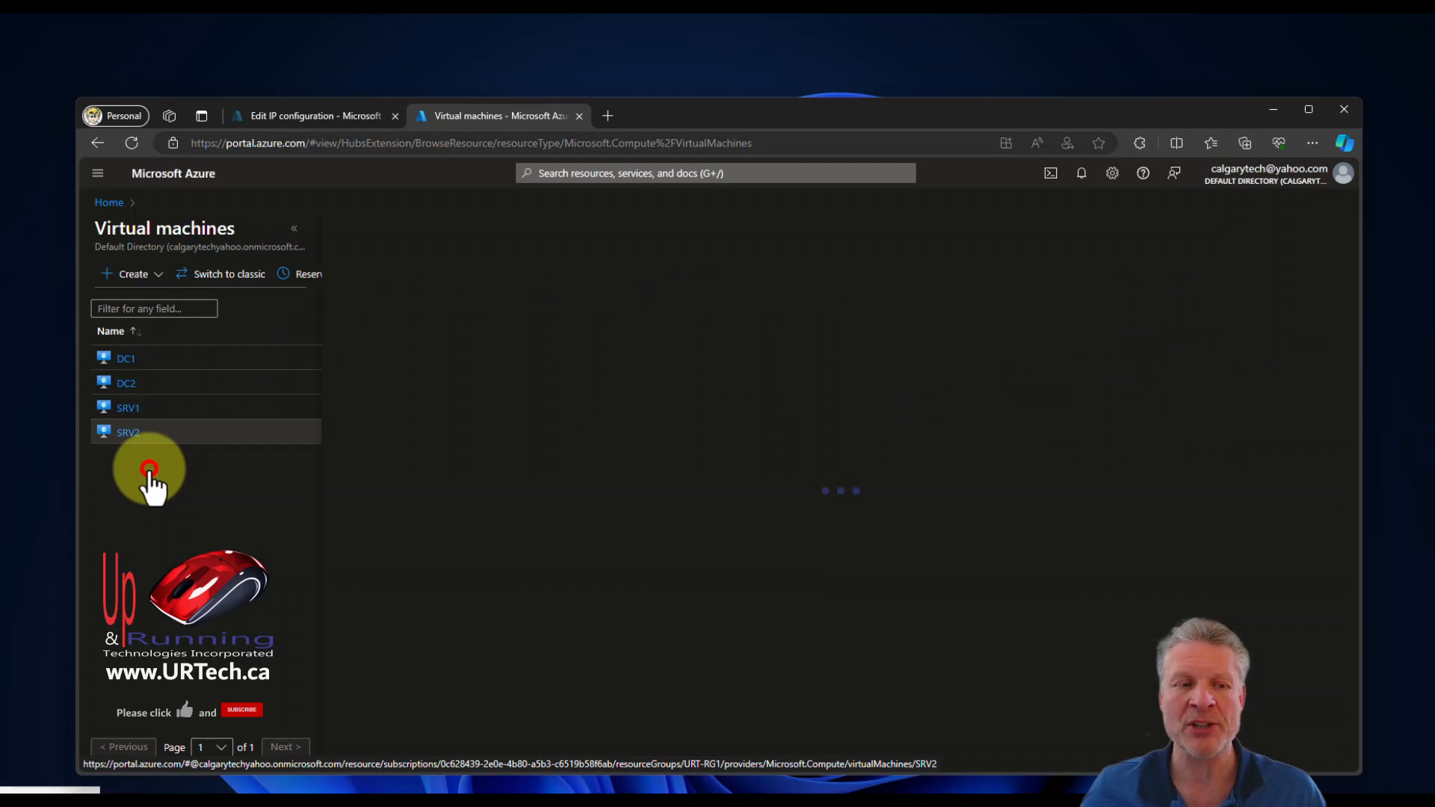
{"action": "left_click", "coordinate": [128, 432]}
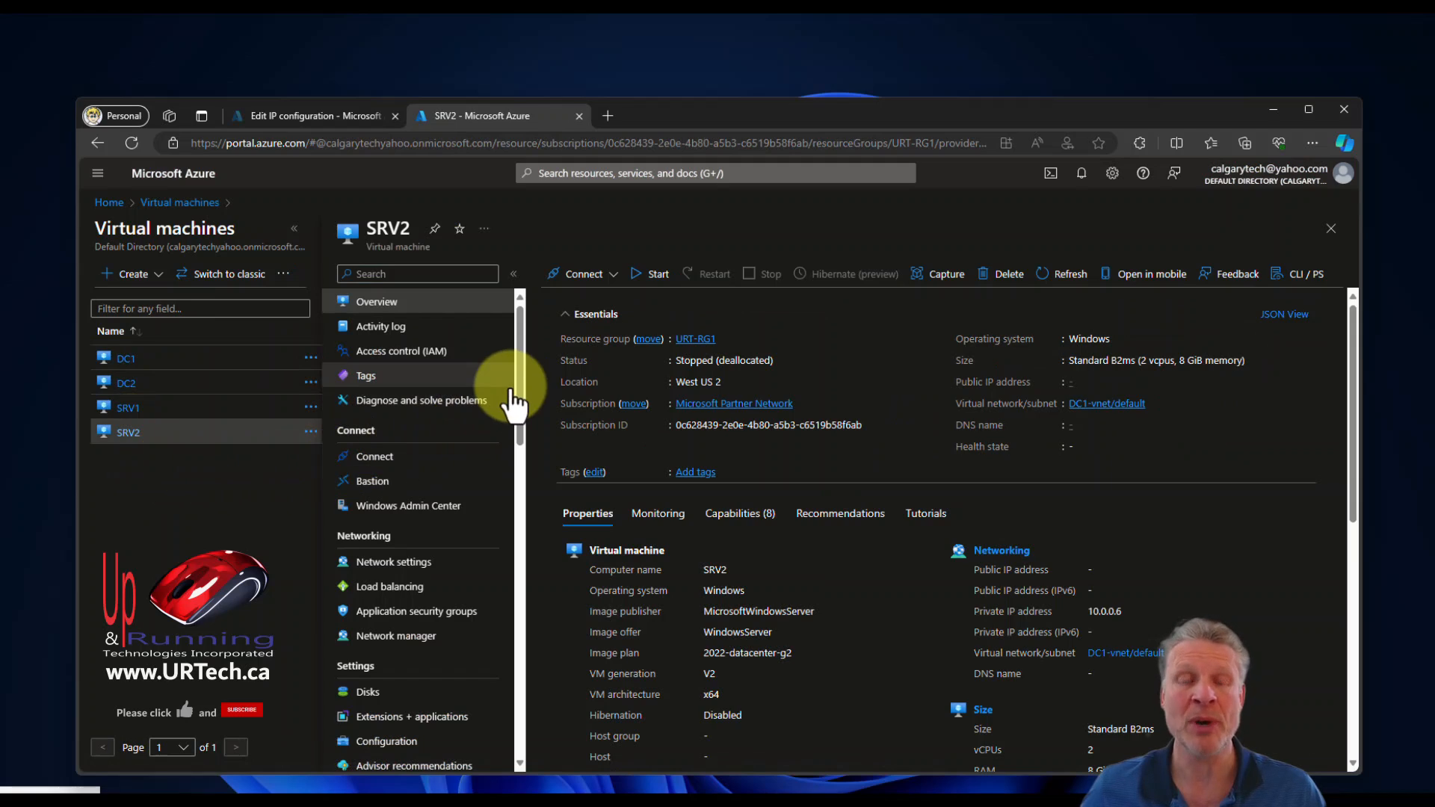
{"action": "mouse_move", "coordinate": [535, 366]}
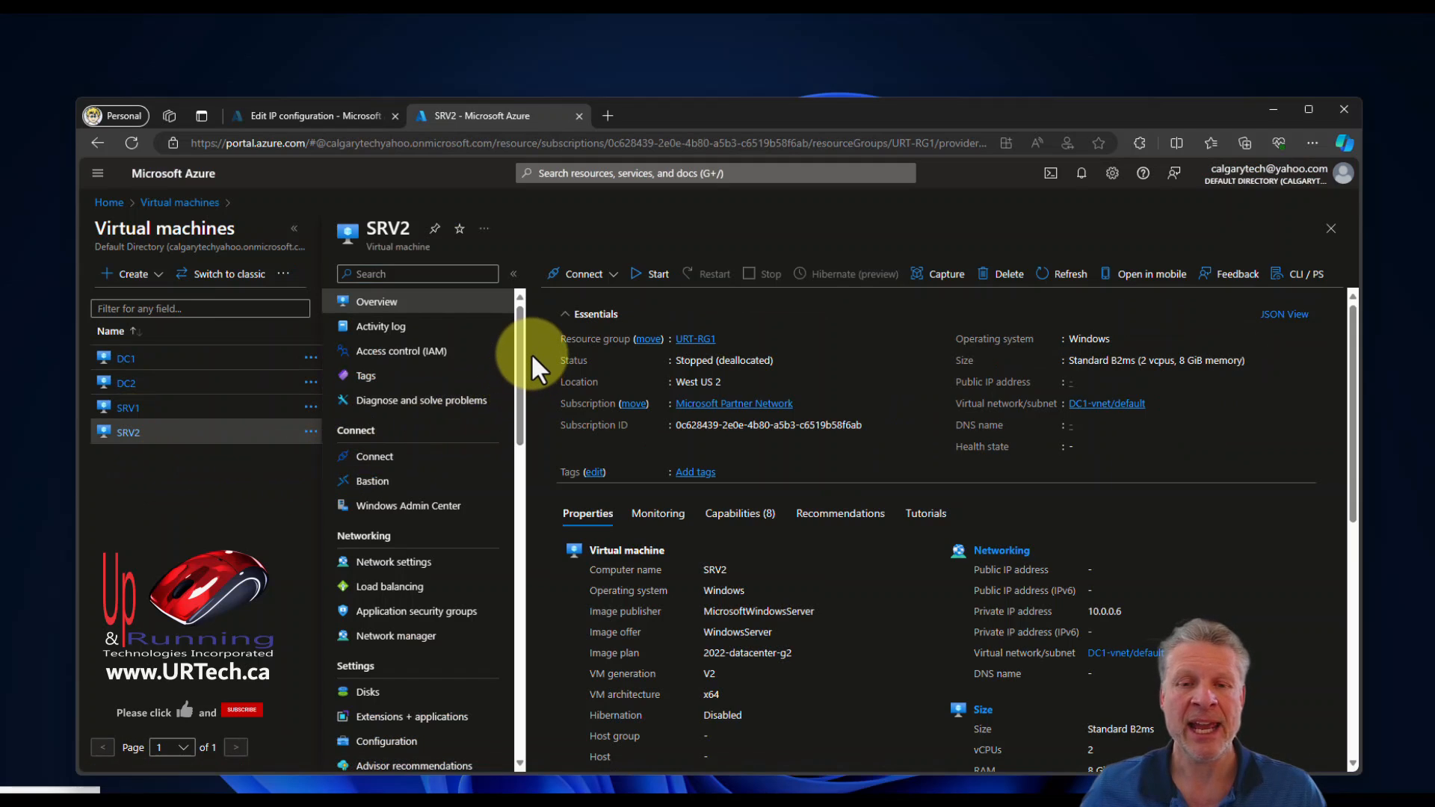
{"action": "mouse_move", "coordinate": [1072, 384]}
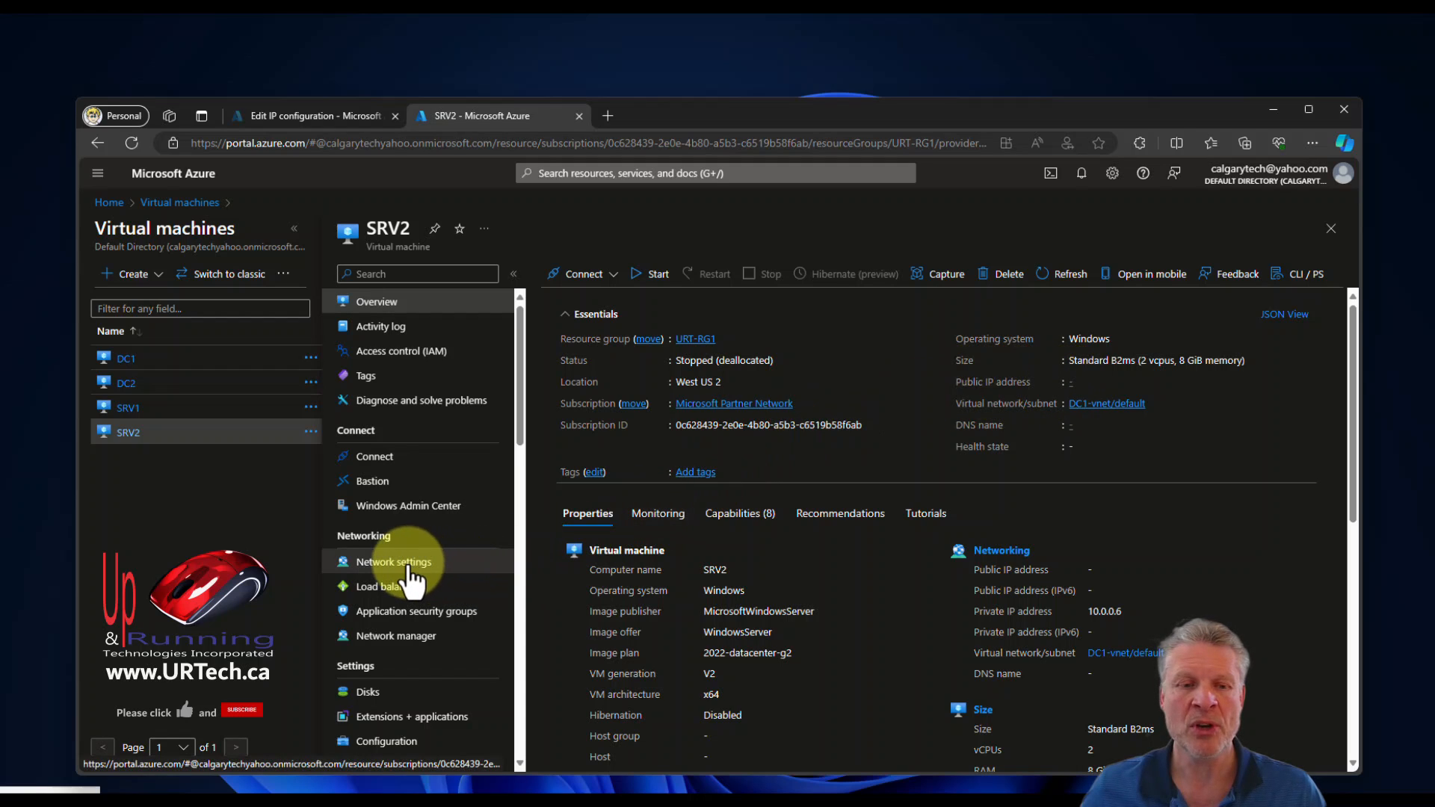
{"action": "left_click", "coordinate": [392, 562]}
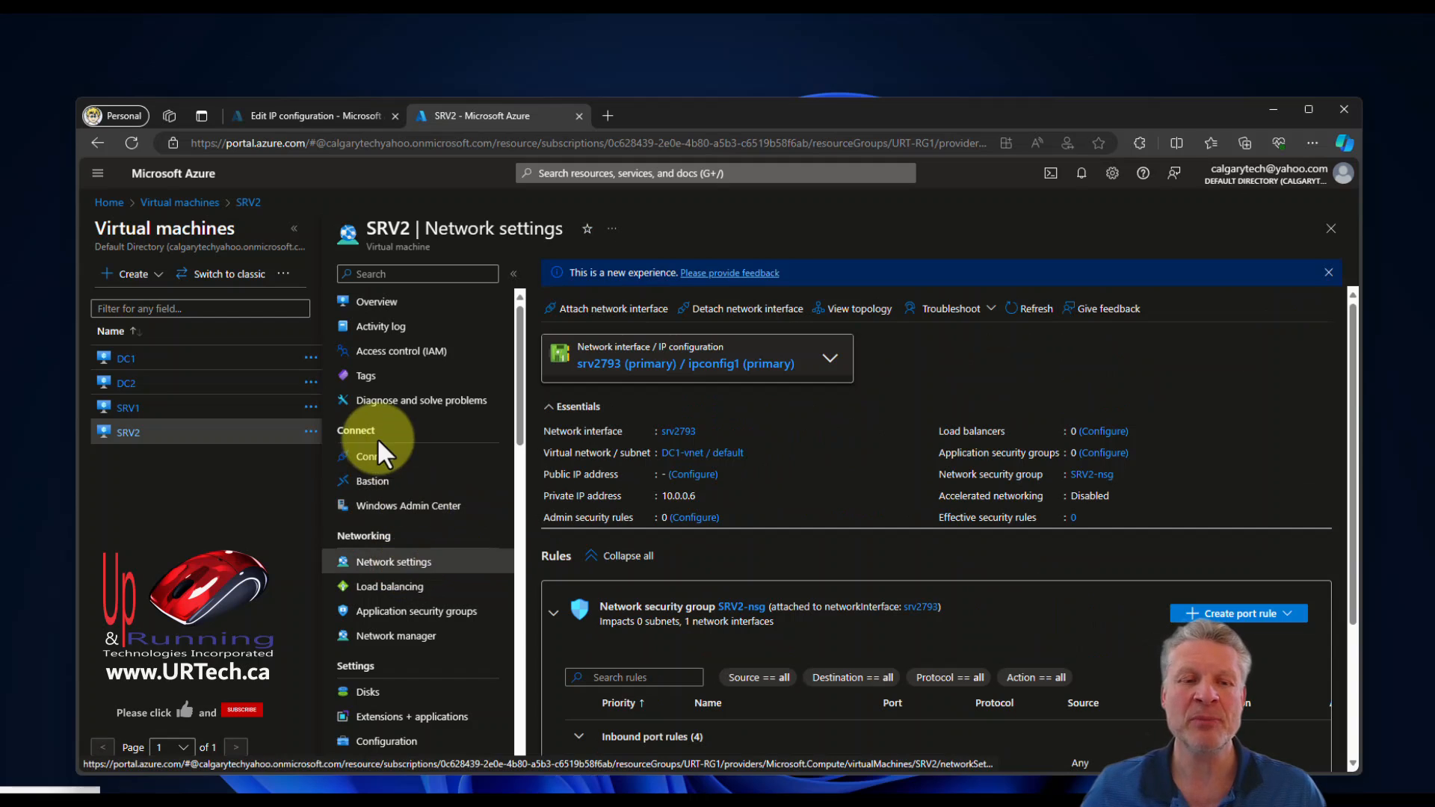
- Check SRV2's Connect options, where only private IP 10.0.0.6 is available
{"action": "left_click", "coordinate": [373, 456]}
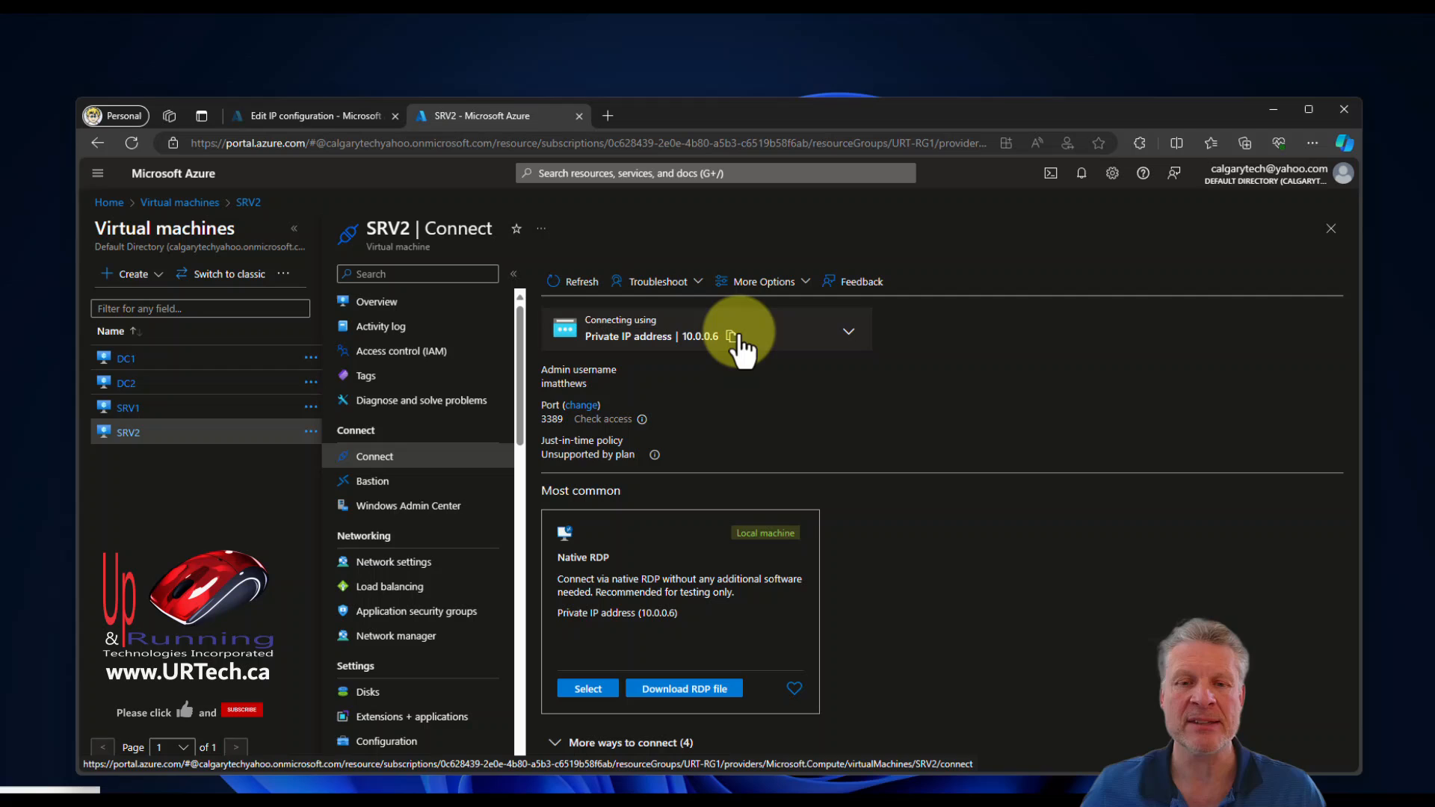
{"action": "left_click", "coordinate": [847, 331]}
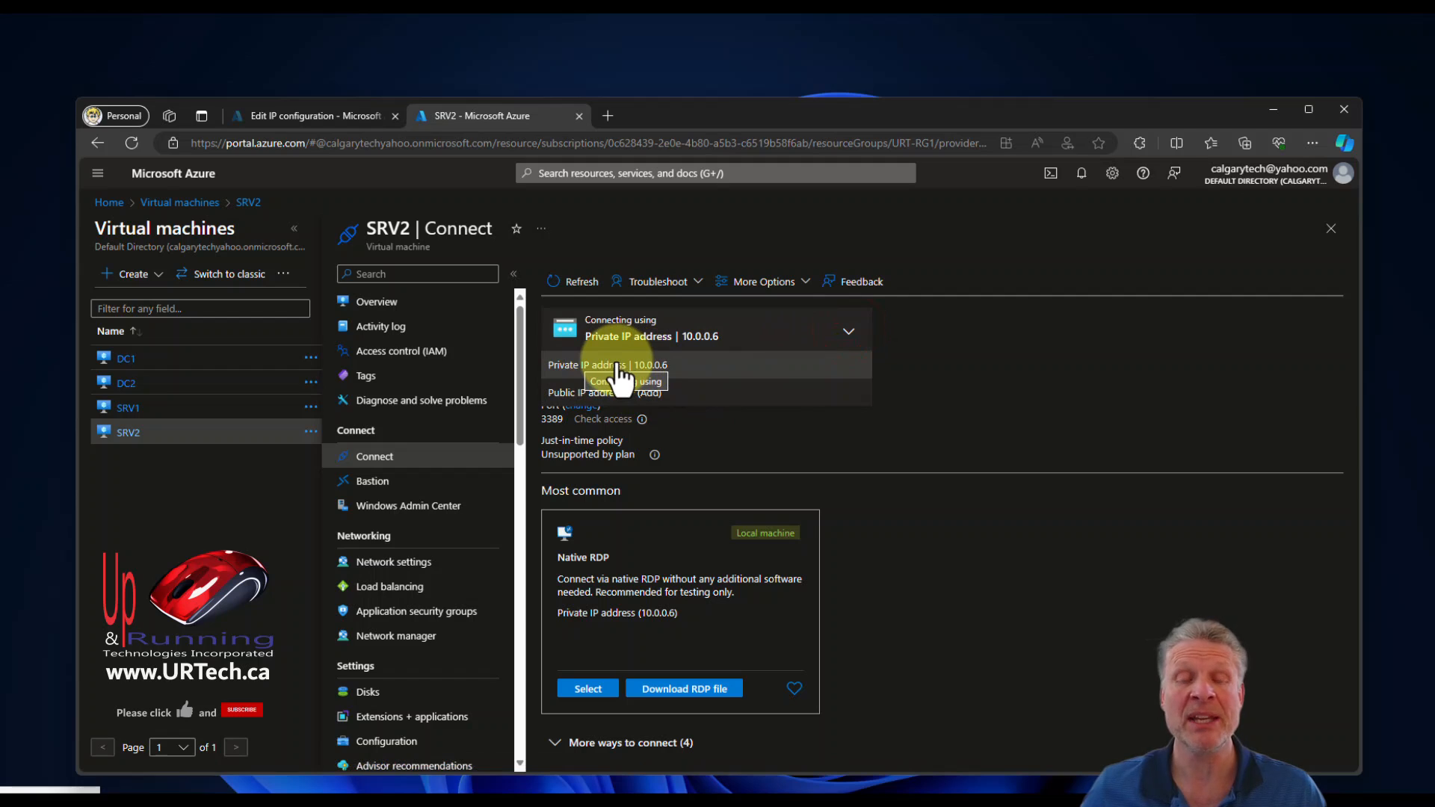
{"action": "mouse_move", "coordinate": [804, 364]}
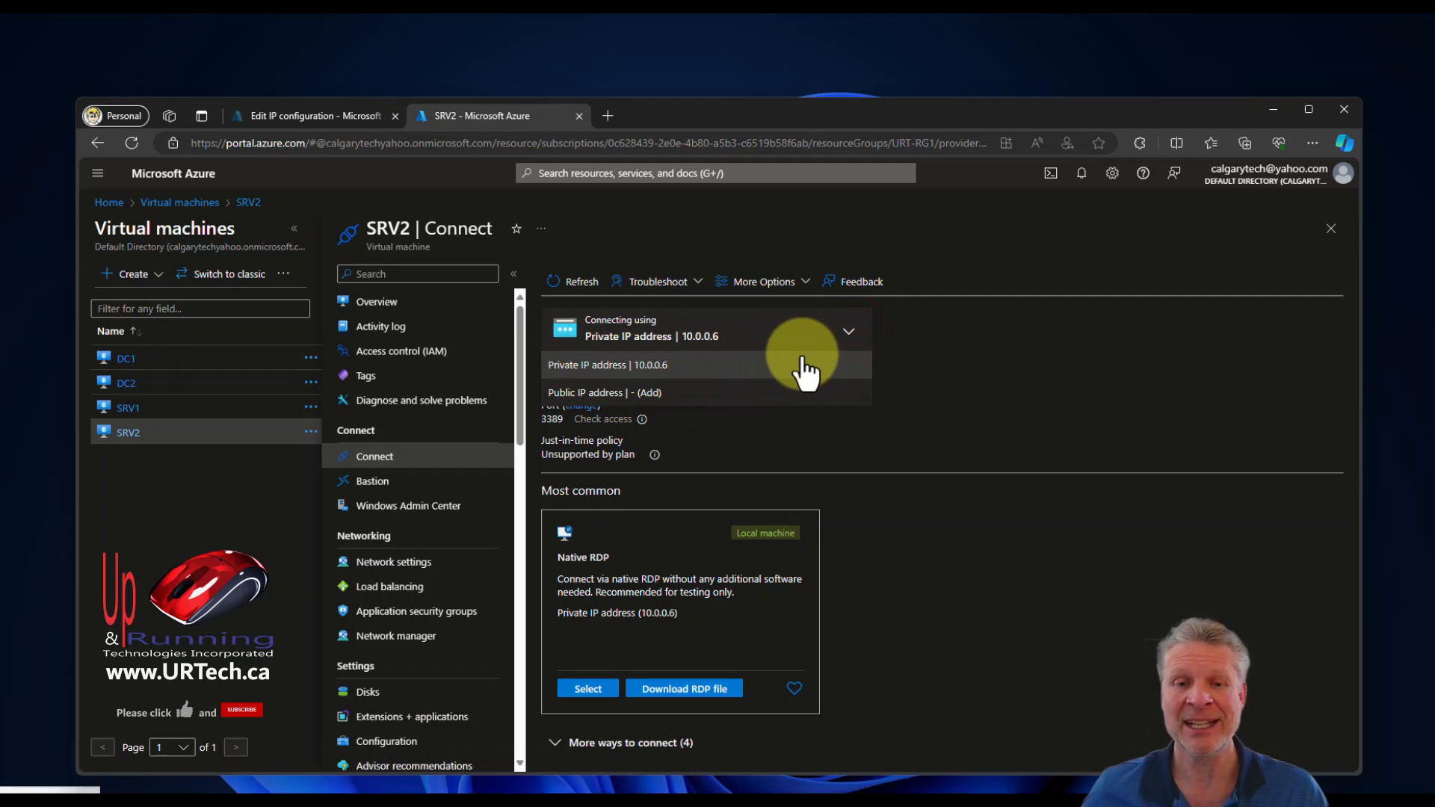
{"action": "mouse_move", "coordinate": [723, 380]}
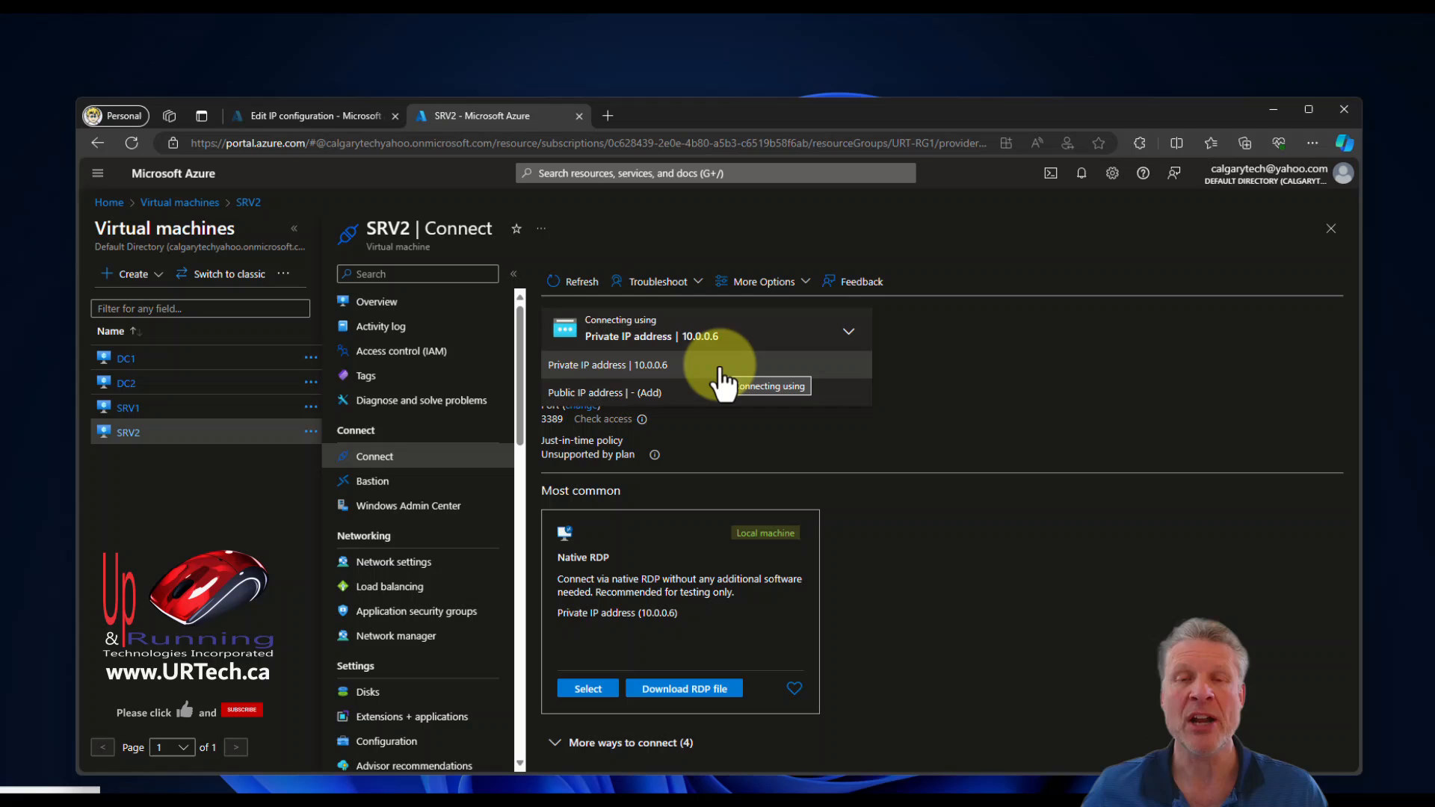
{"action": "mouse_move", "coordinate": [696, 404]}
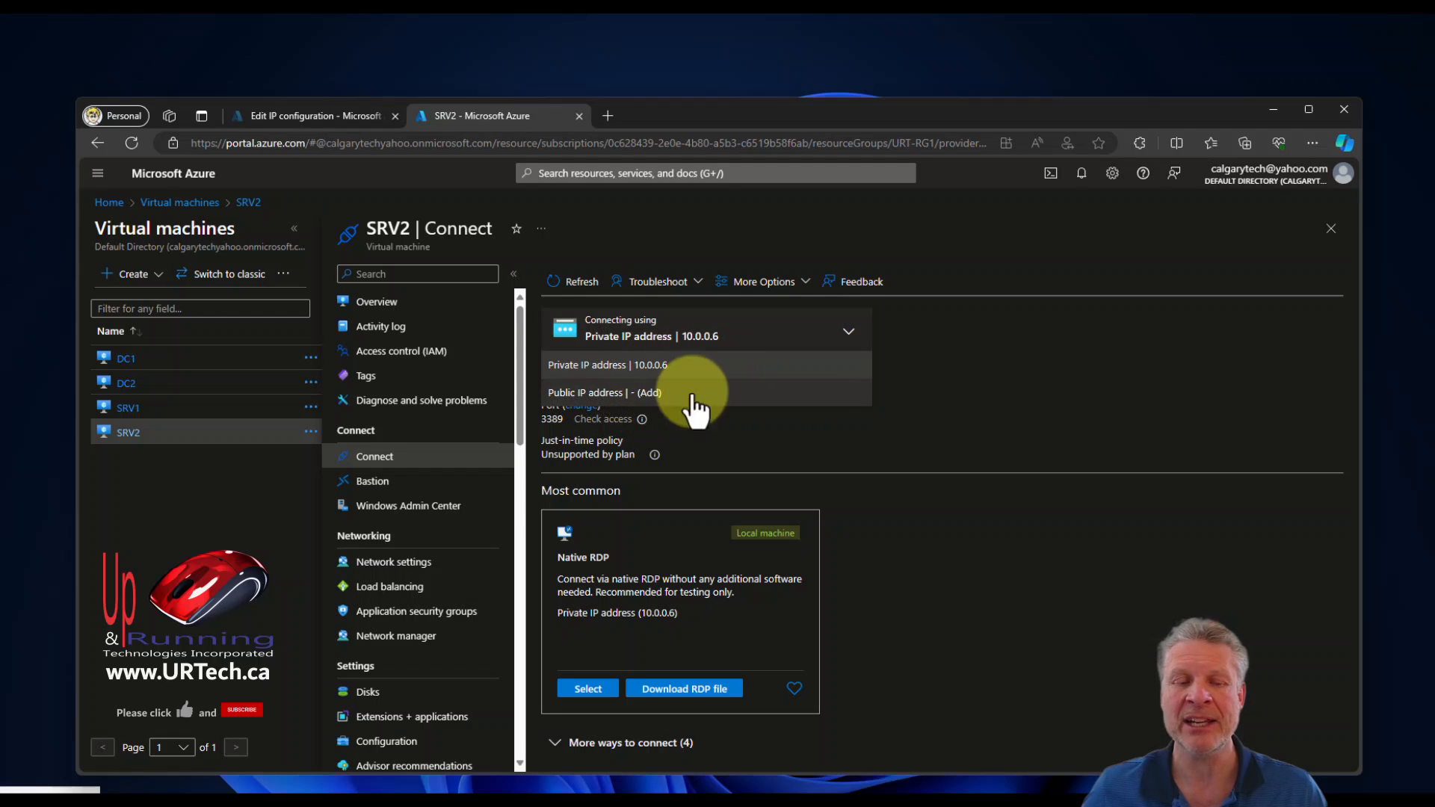
{"action": "mouse_move", "coordinate": [389, 562]}
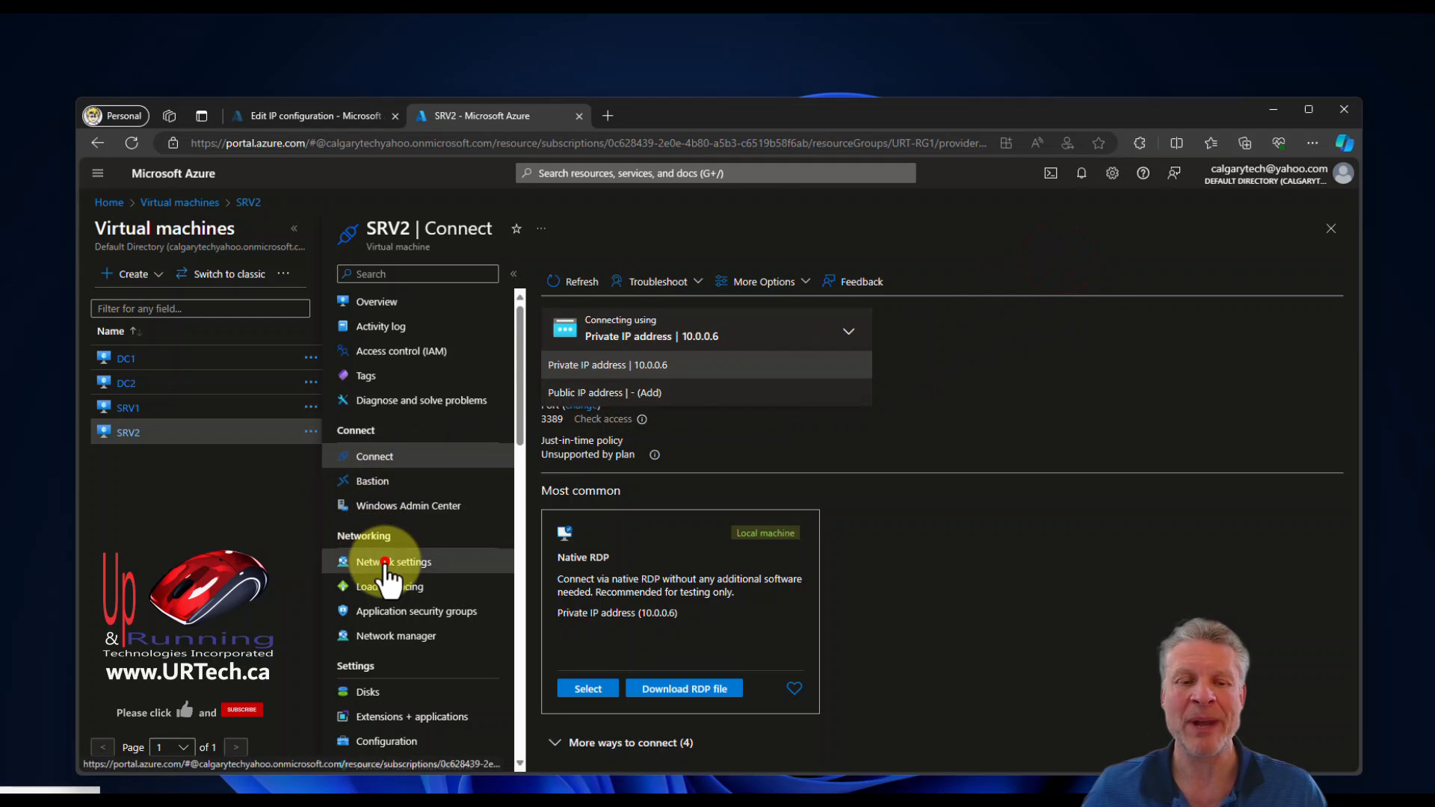
- Return to Network settings and open srv2793's IP configurations via the Public IP Configure link
{"action": "left_click", "coordinate": [392, 561]}
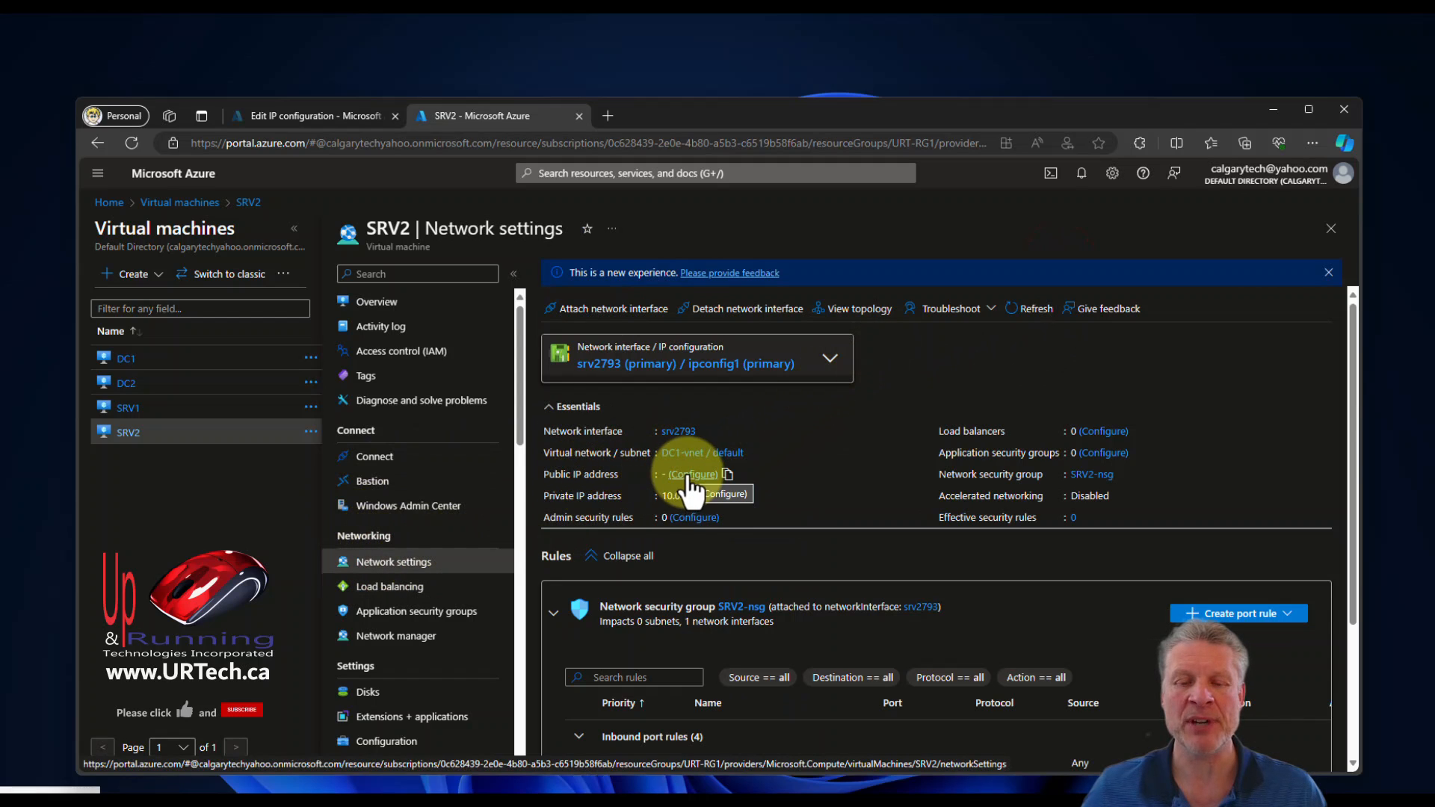
{"action": "left_click", "coordinate": [677, 432]}
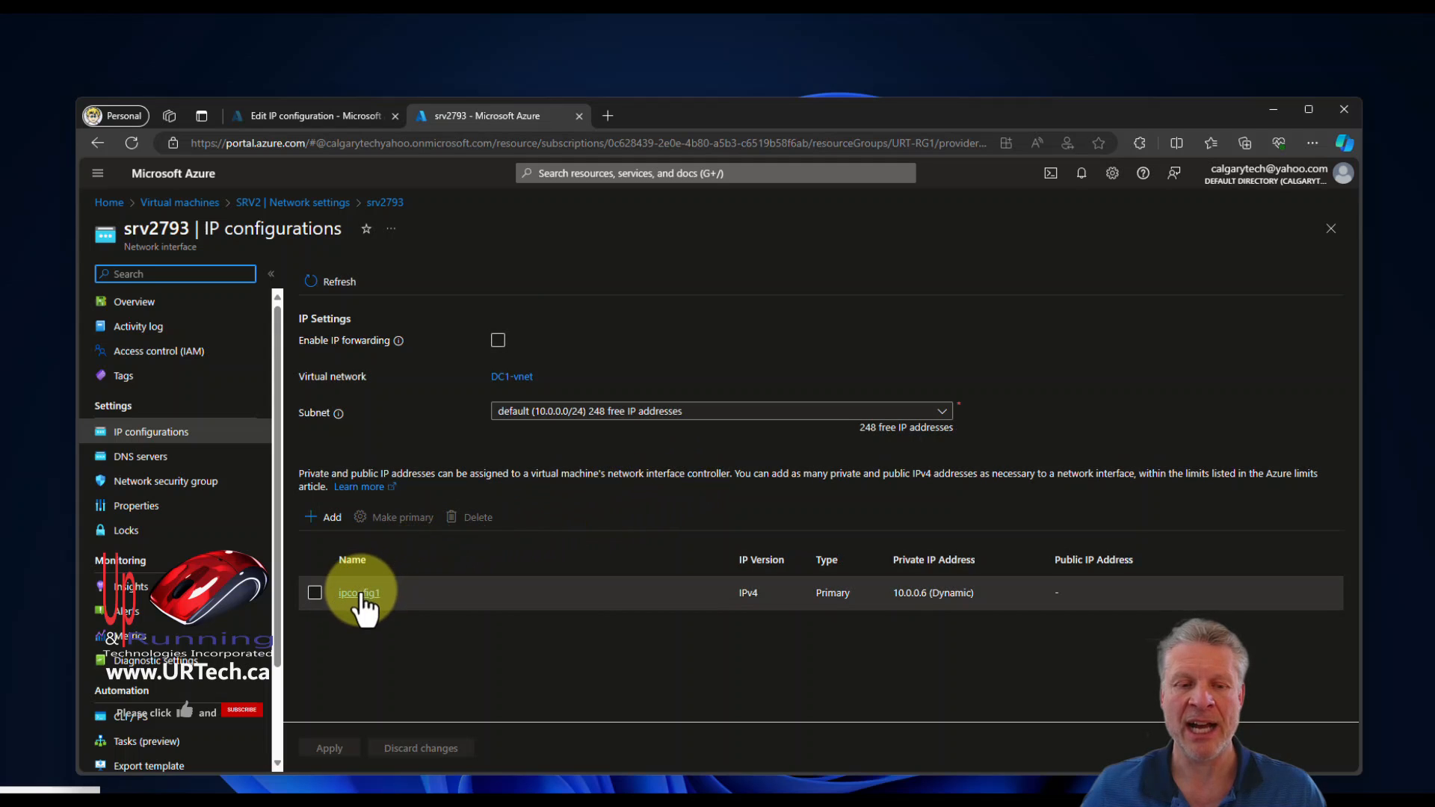
- Edit ipconfig1 and enable Associate public IP address
{"action": "left_click", "coordinate": [359, 592]}
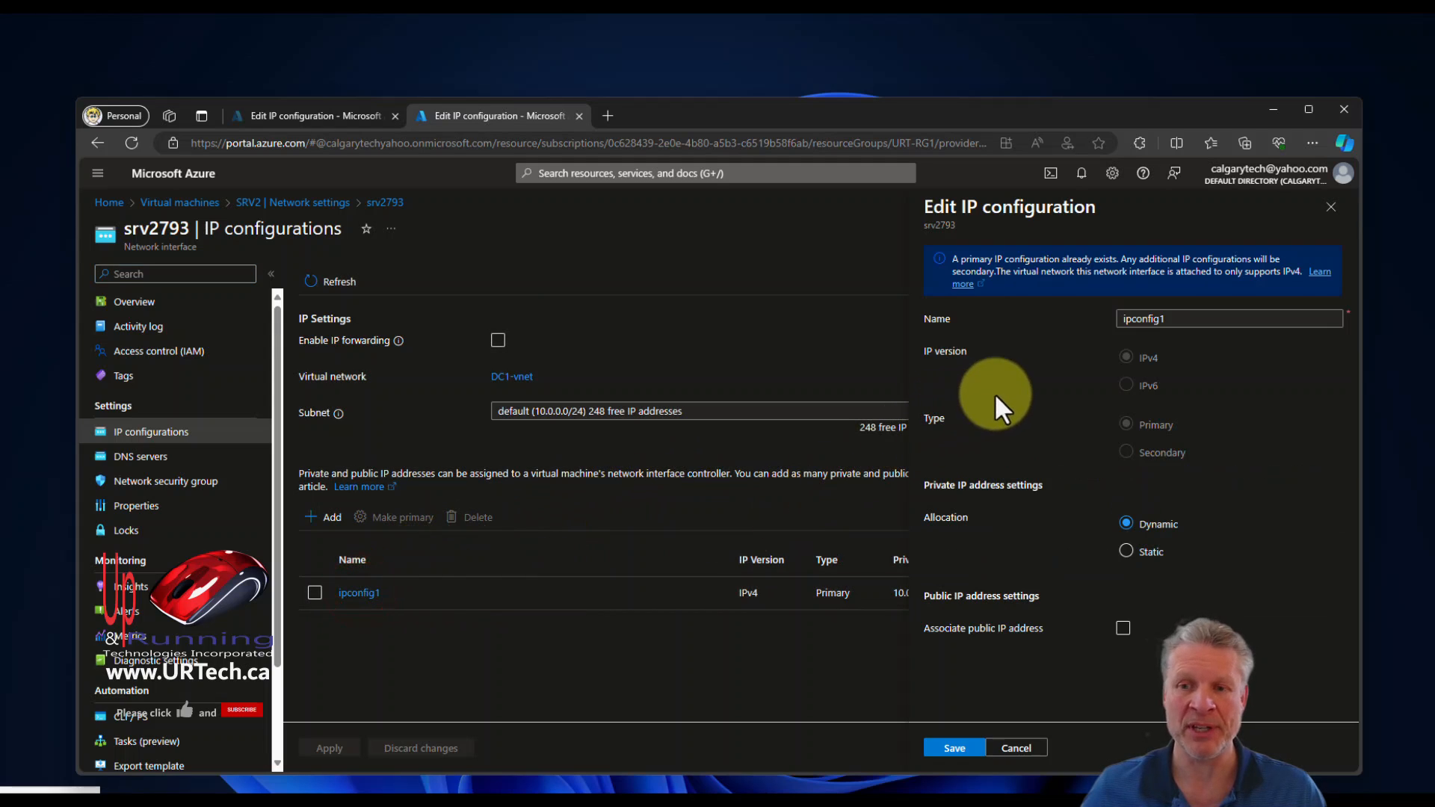
{"action": "mouse_move", "coordinate": [1032, 556]}
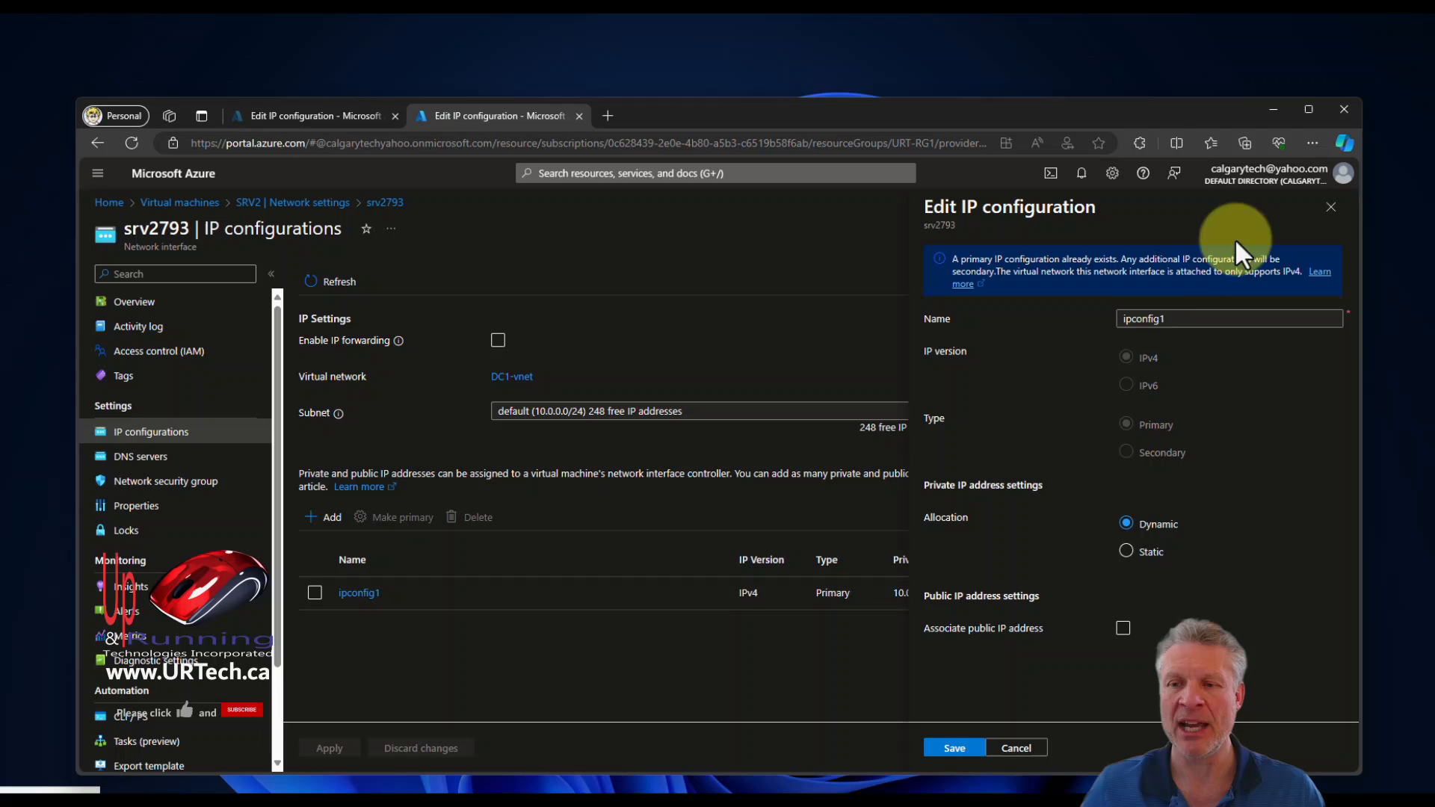
{"action": "mouse_move", "coordinate": [1048, 645]}
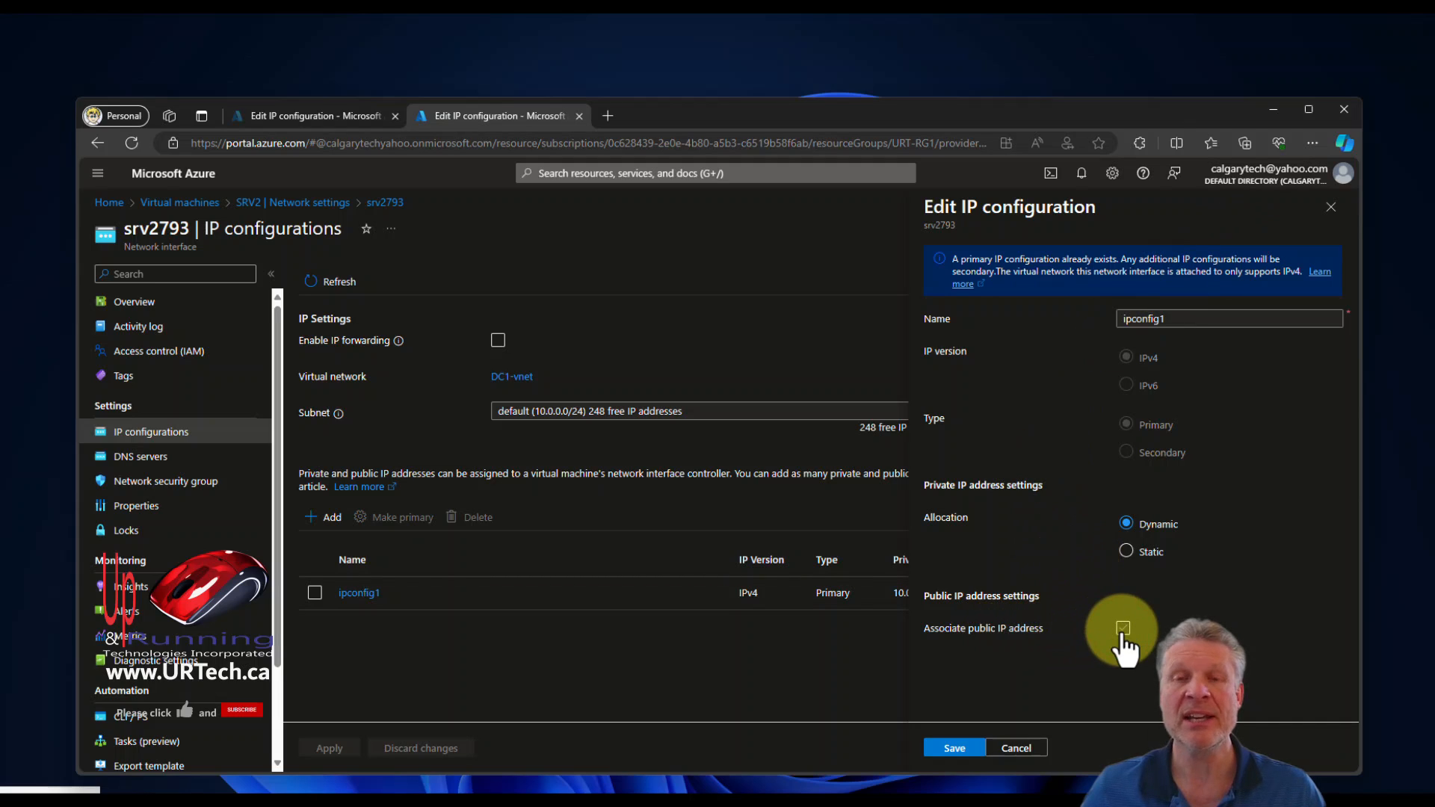
{"action": "left_click", "coordinate": [1123, 629]}
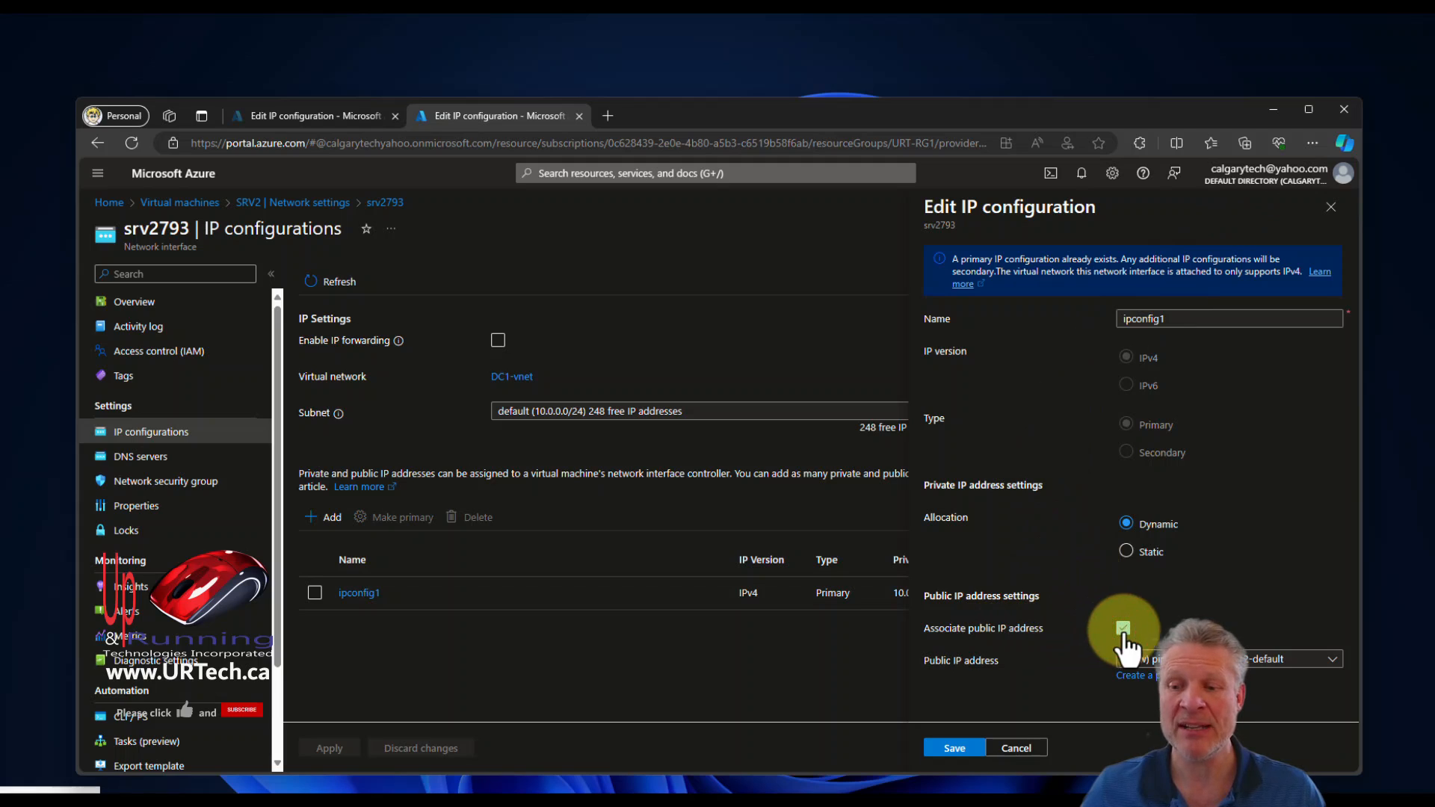
{"action": "left_click", "coordinate": [1123, 628]}
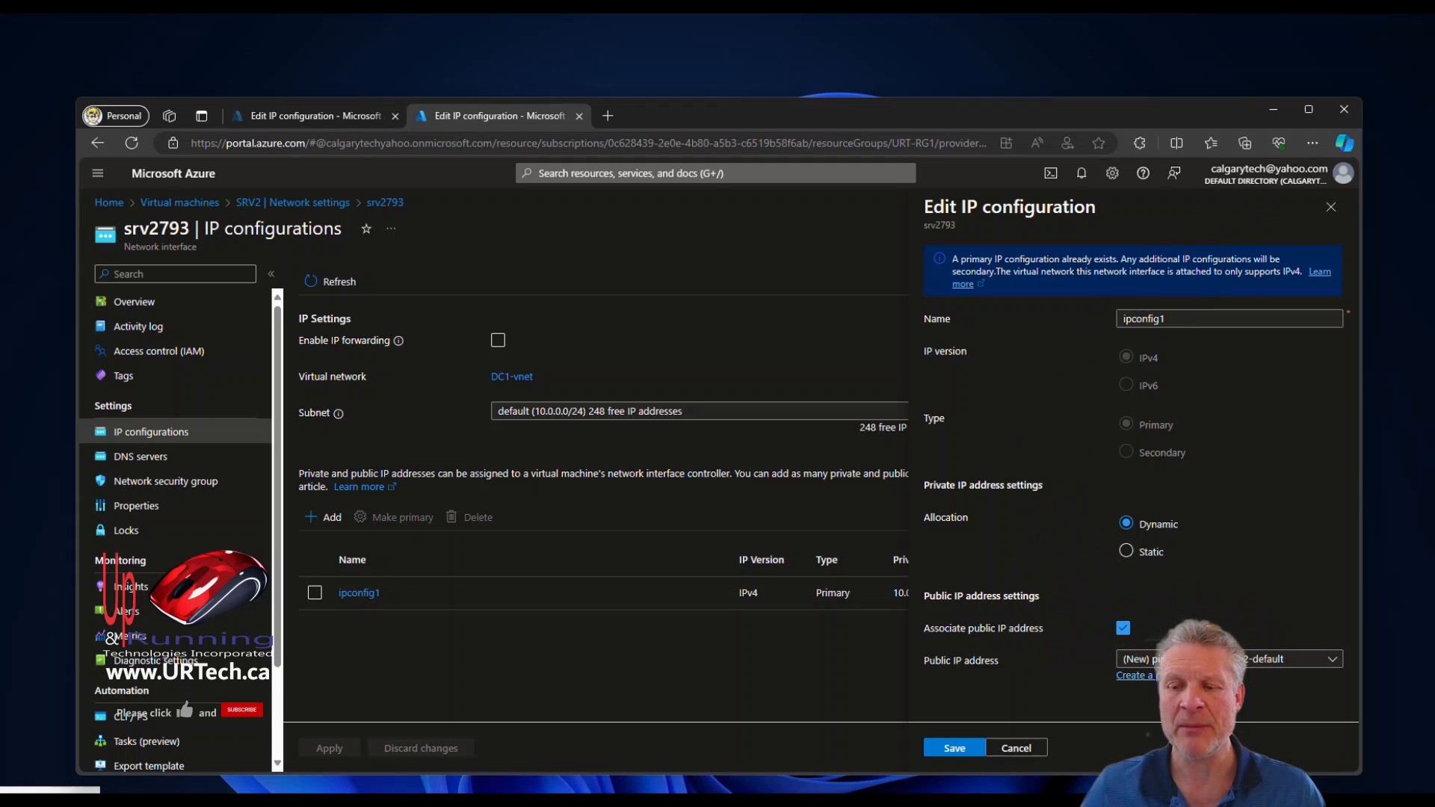
{"action": "left_click", "coordinate": [1332, 659]}
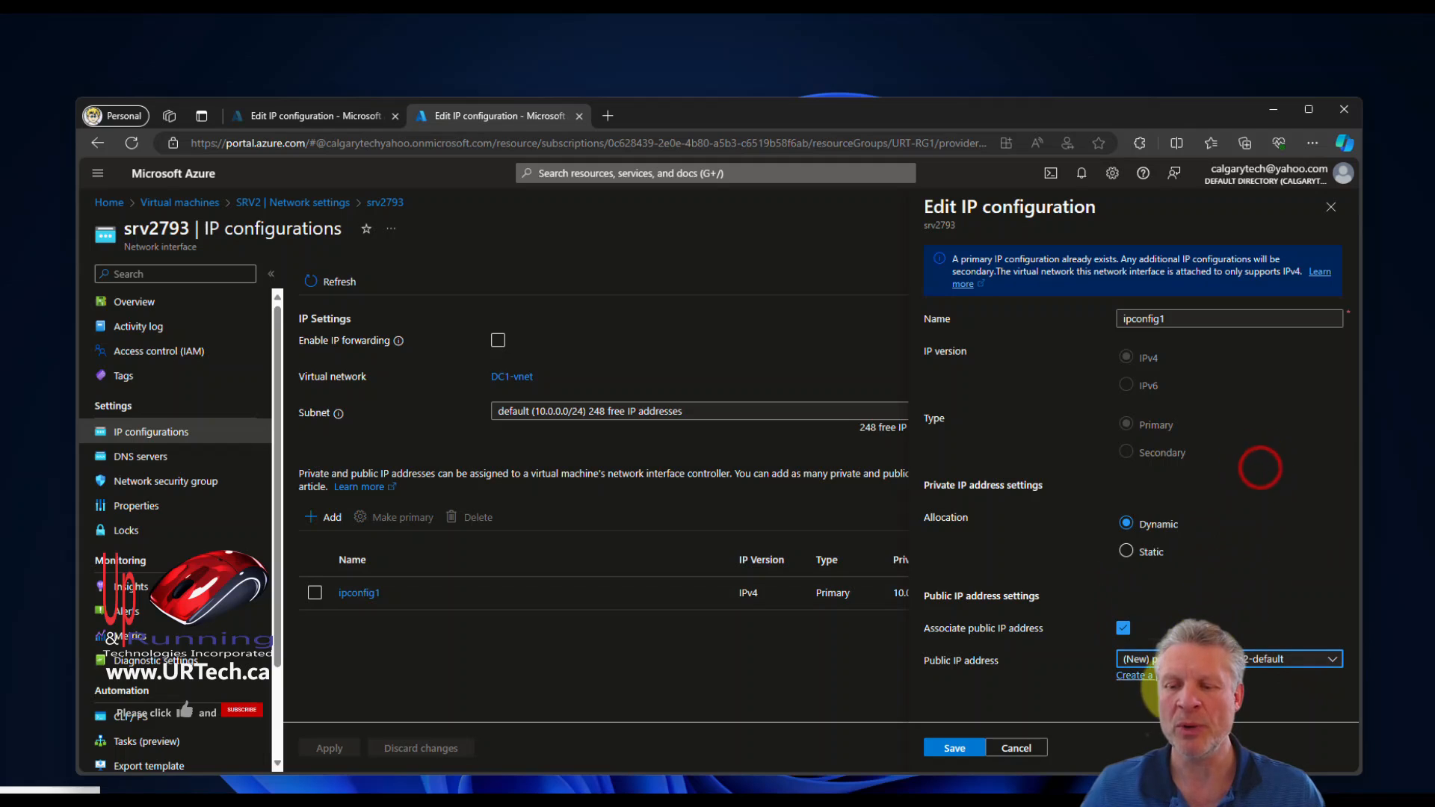
- Start a new public IP and compare the Basic and Standard SKU options
{"action": "left_click", "coordinate": [1130, 676]}
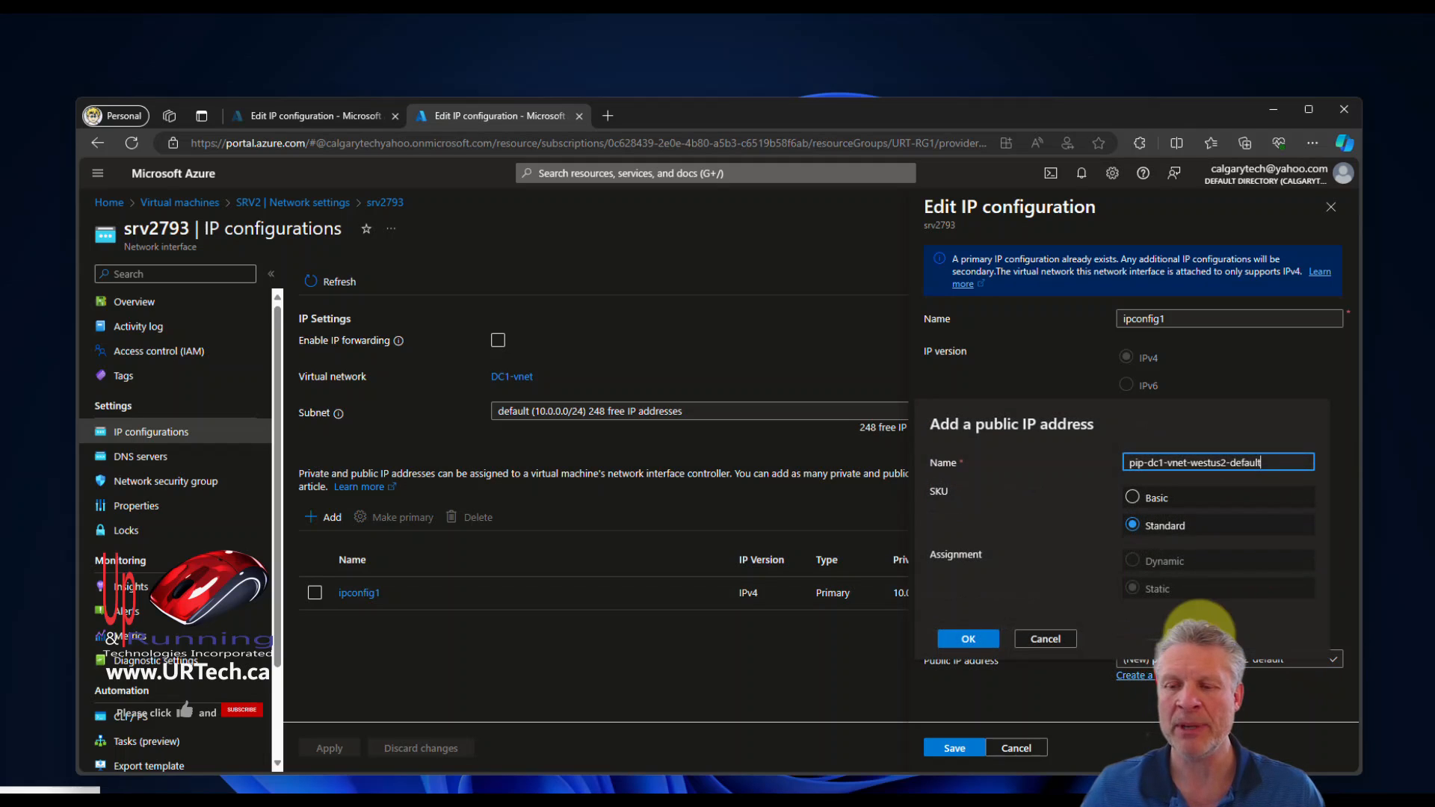
{"action": "left_click", "coordinate": [1133, 497]}
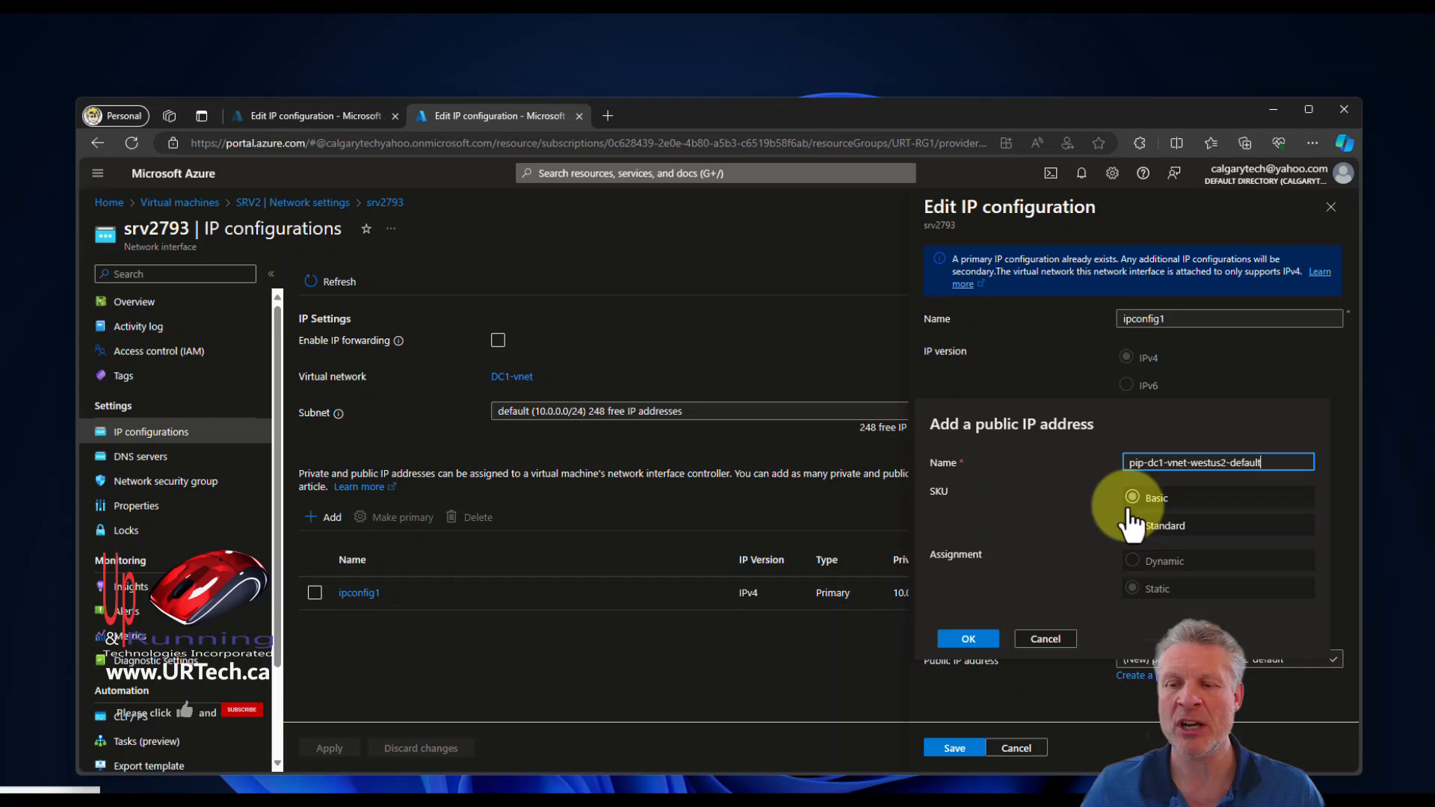
{"action": "left_click", "coordinate": [1133, 525]}
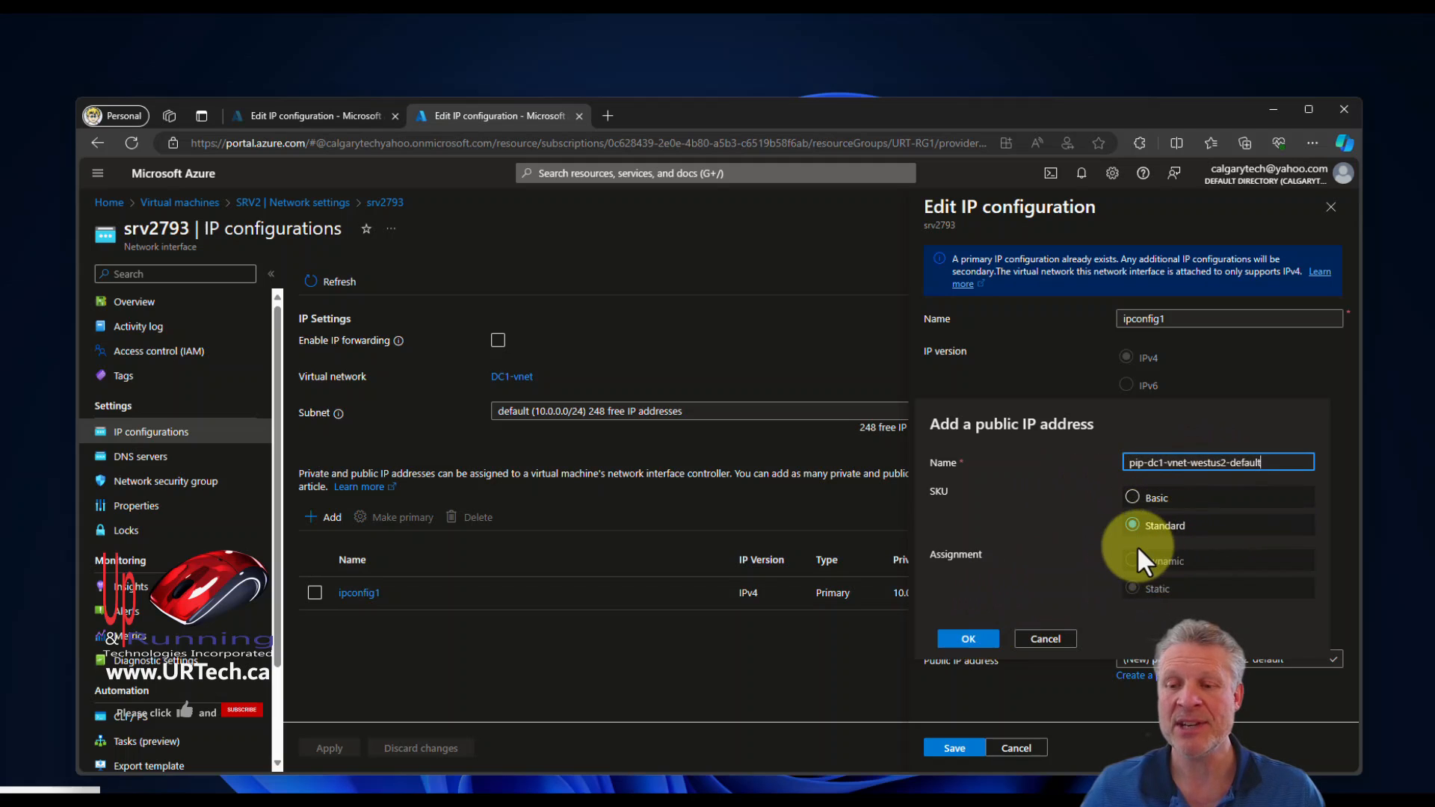
{"action": "left_click", "coordinate": [1133, 588]}
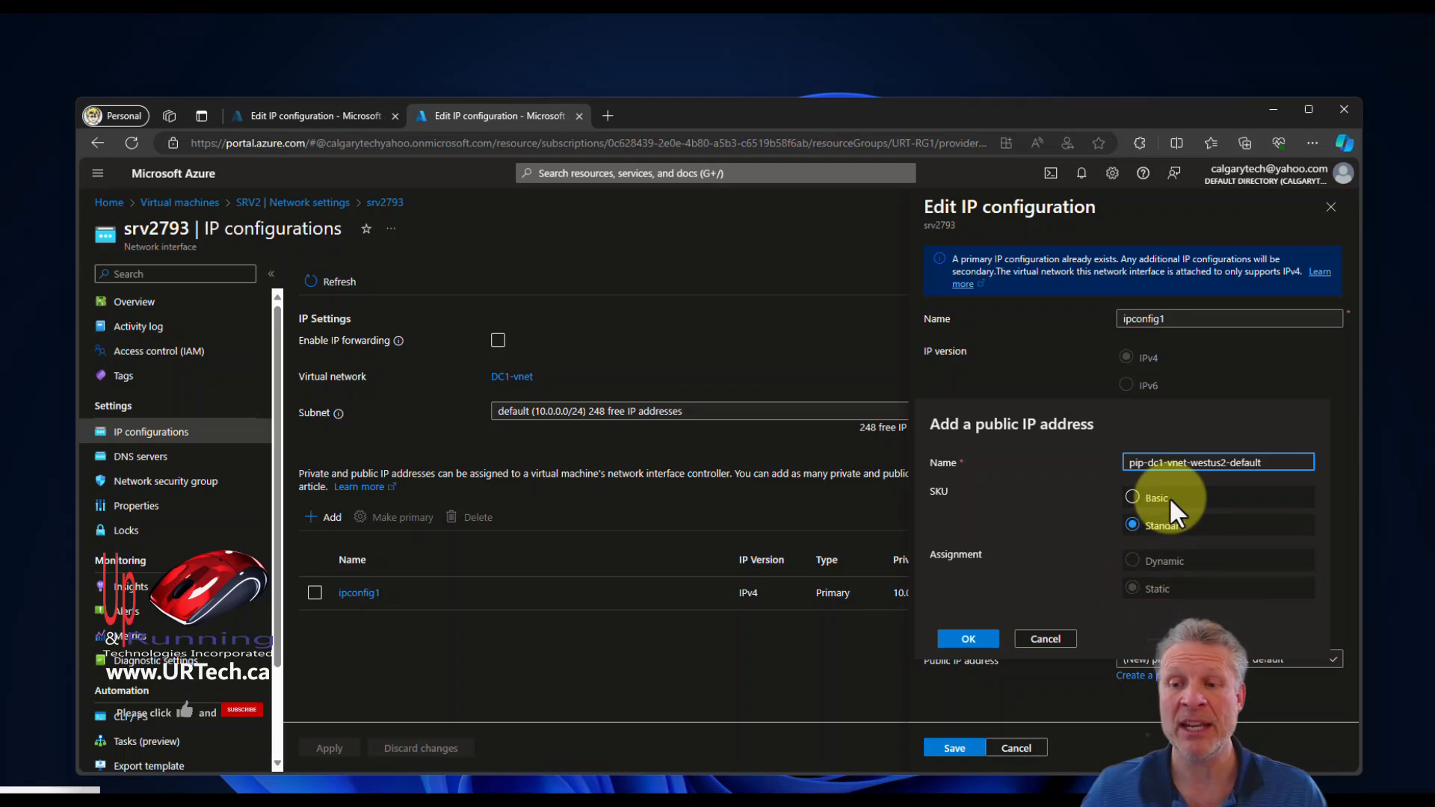
{"action": "left_click", "coordinate": [1133, 497]}
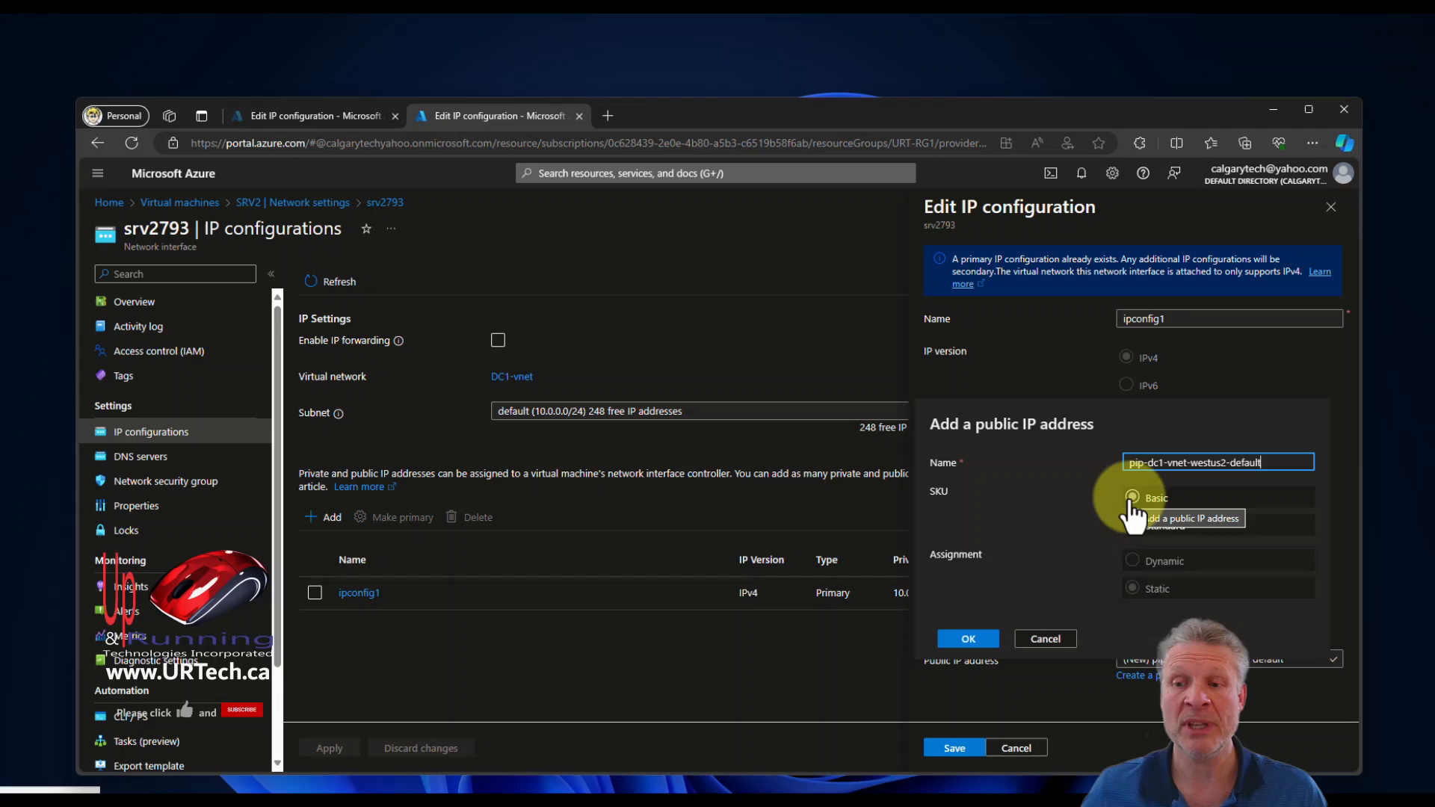
- Set dynamic assignment, name it SRV2-pip-dc1-vnet-westus2-default, and confirm
{"action": "left_click", "coordinate": [1133, 525]}
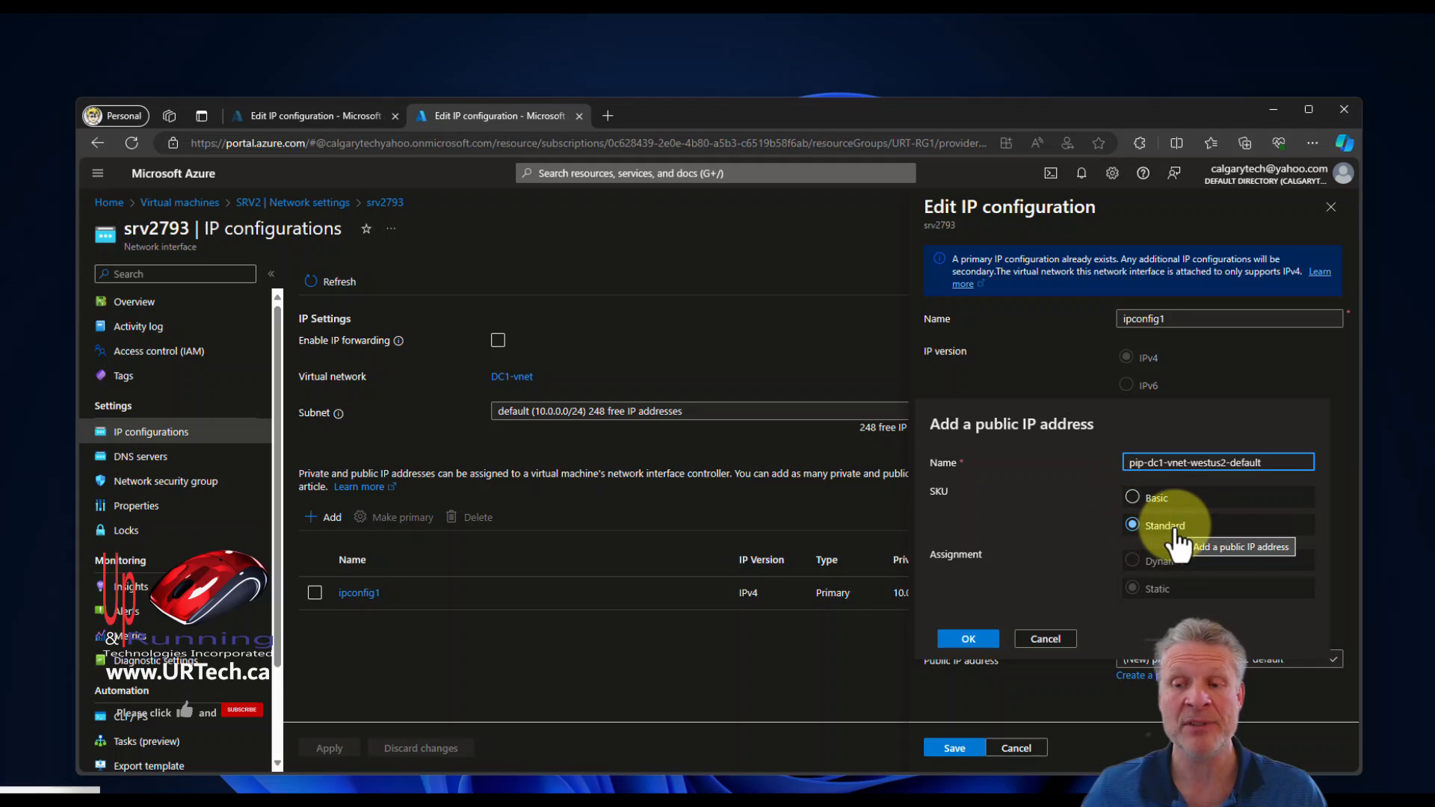
{"action": "mouse_move", "coordinate": [1158, 588]}
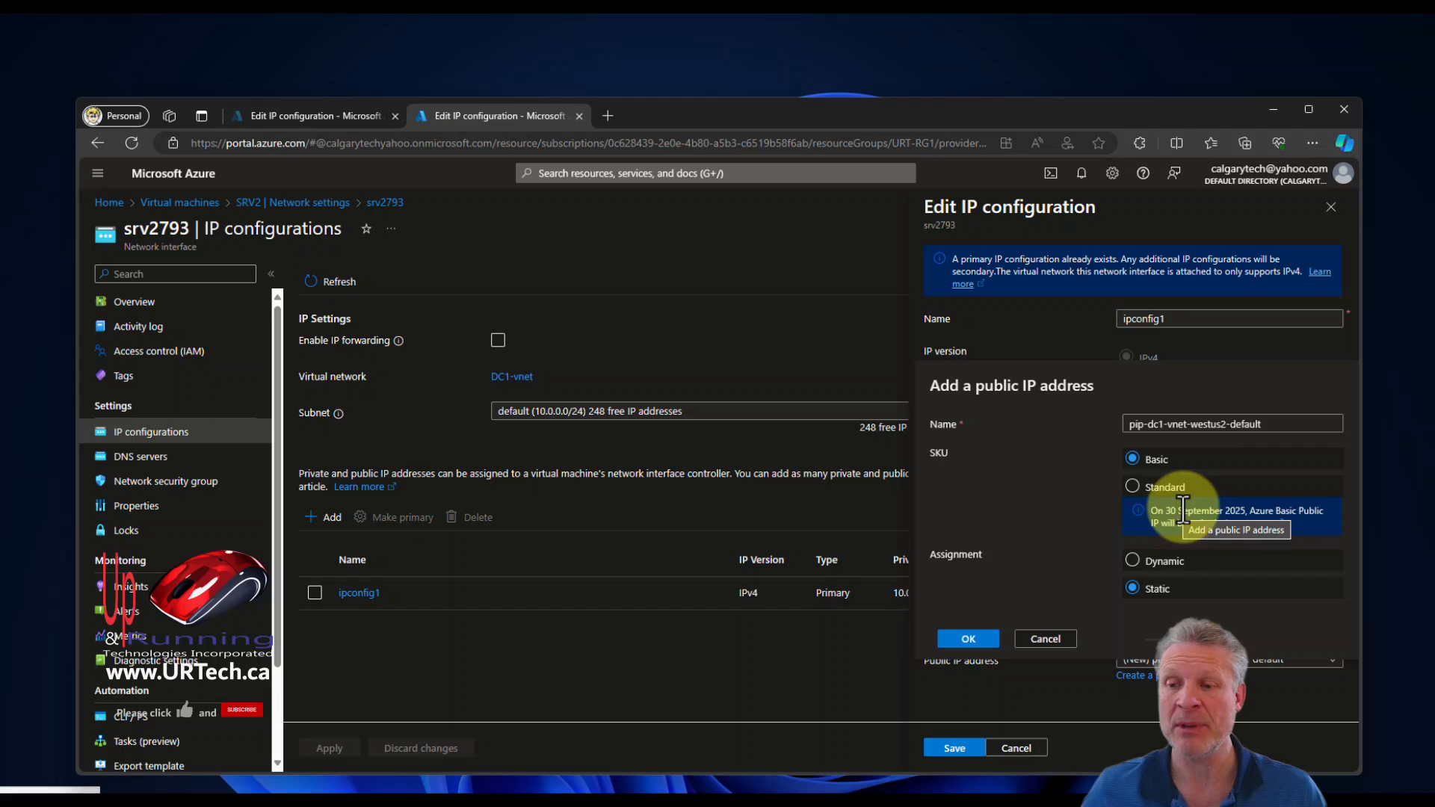
{"action": "left_click", "coordinate": [1132, 561]}
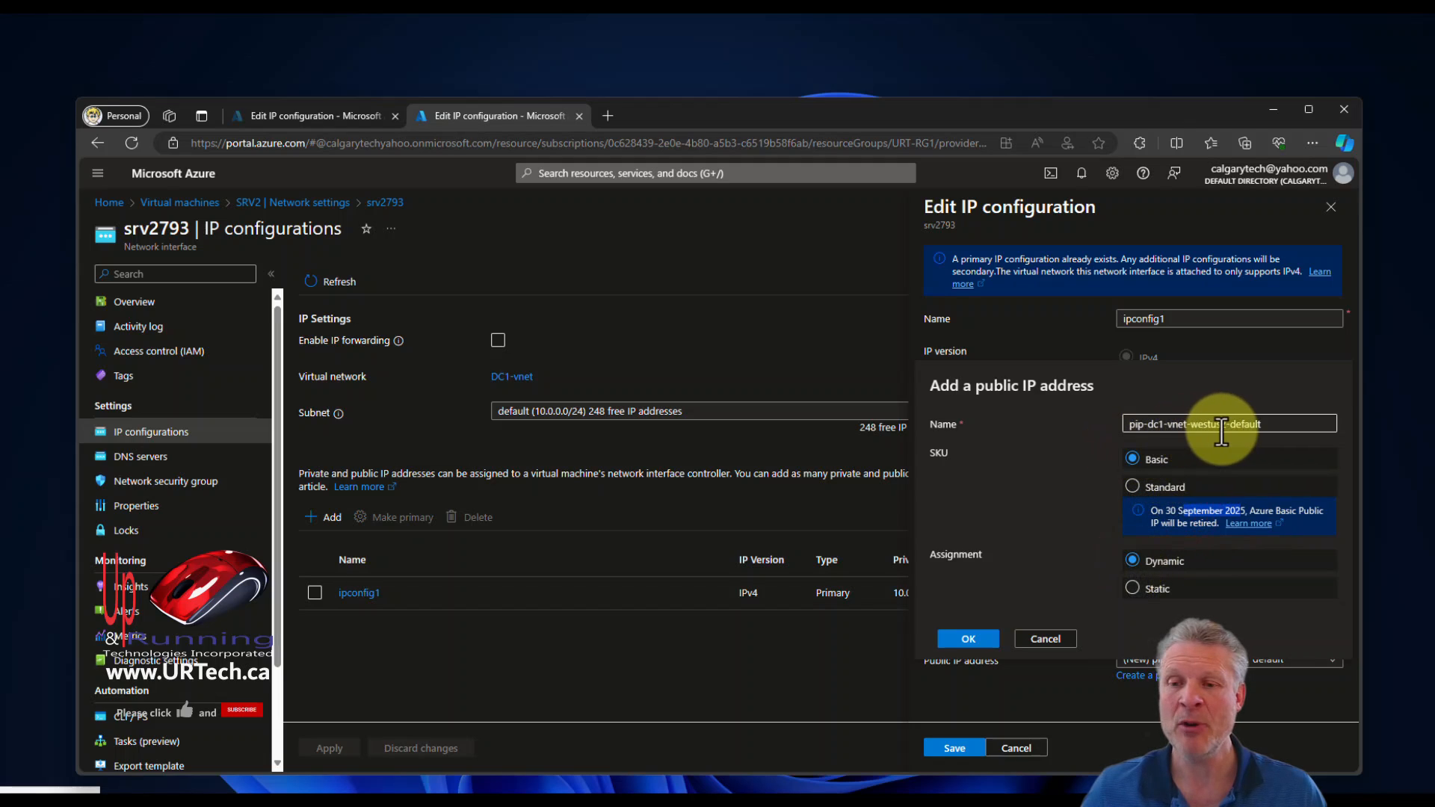
{"action": "left_click", "coordinate": [1226, 424]}
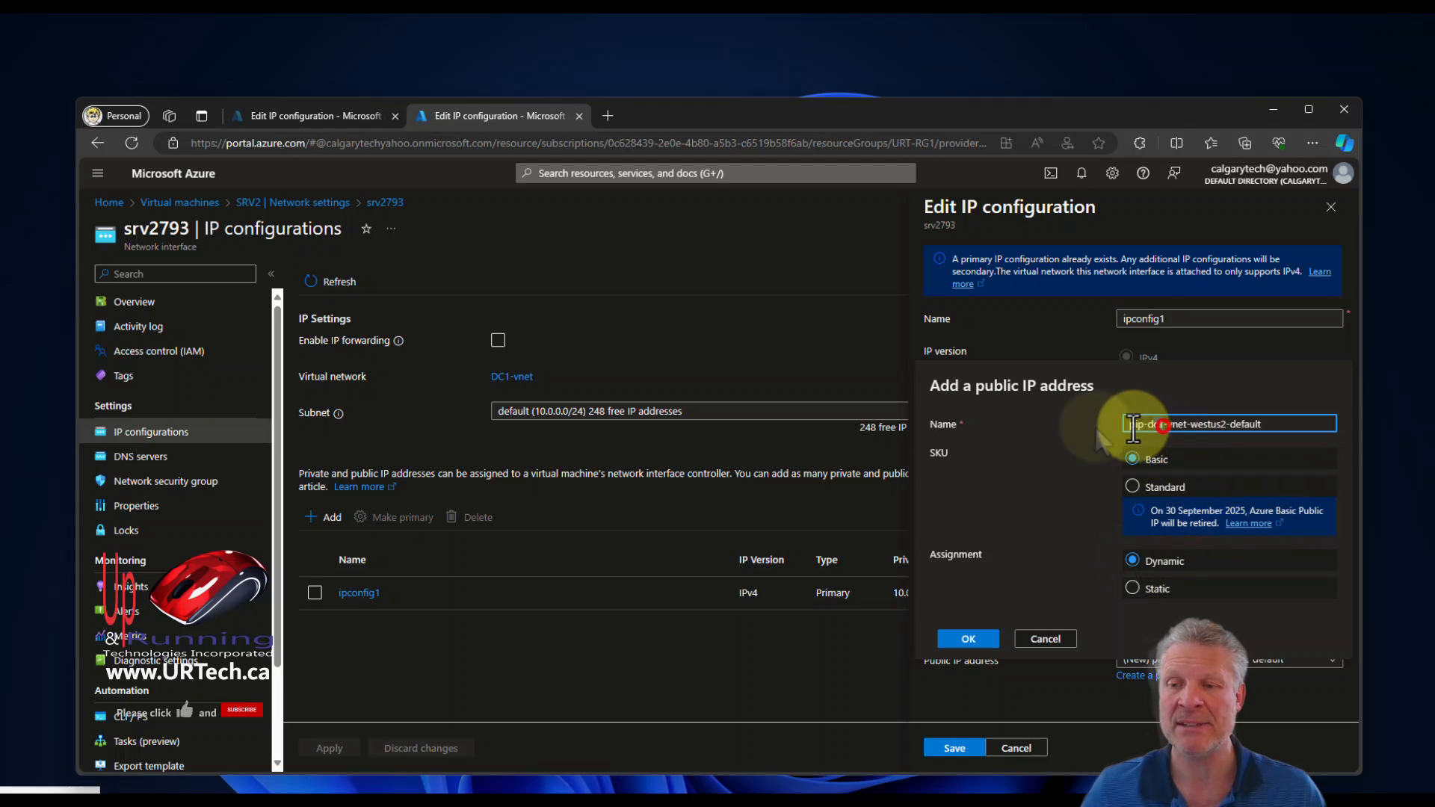
{"action": "type", "text": "SRV2-"}
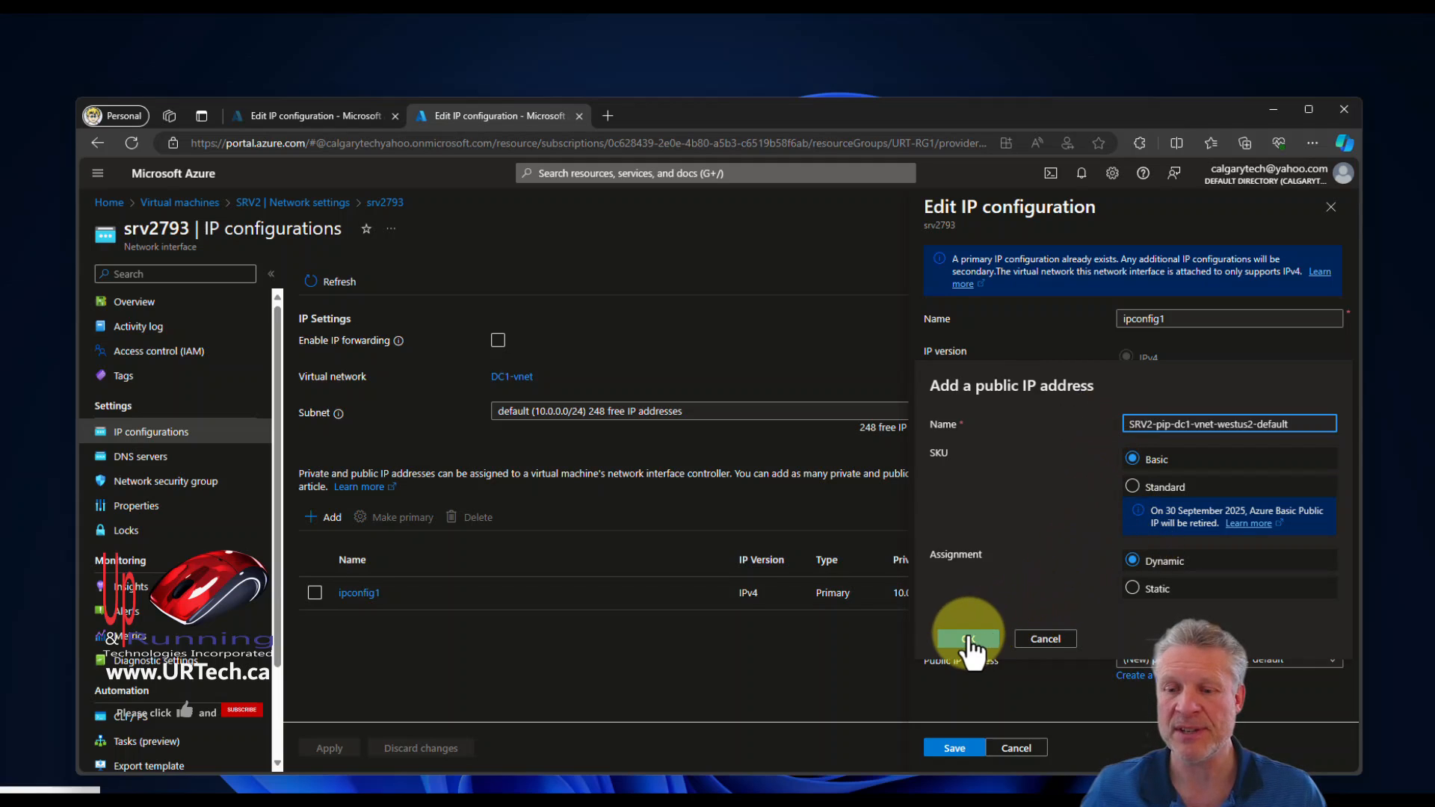
{"action": "left_click", "coordinate": [967, 638]}
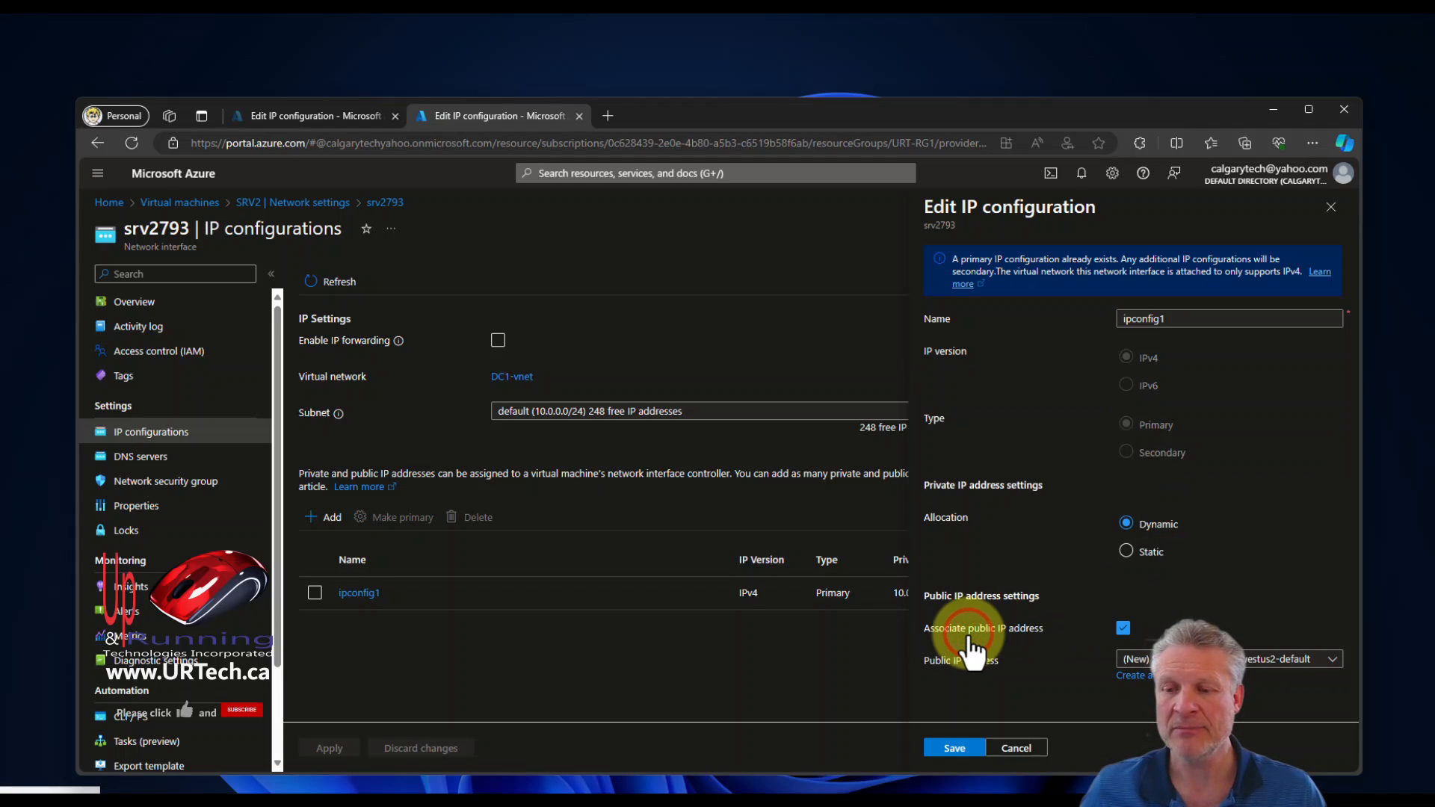
- Save ipconfig1 with the new public IP association
{"action": "left_click", "coordinate": [954, 747]}
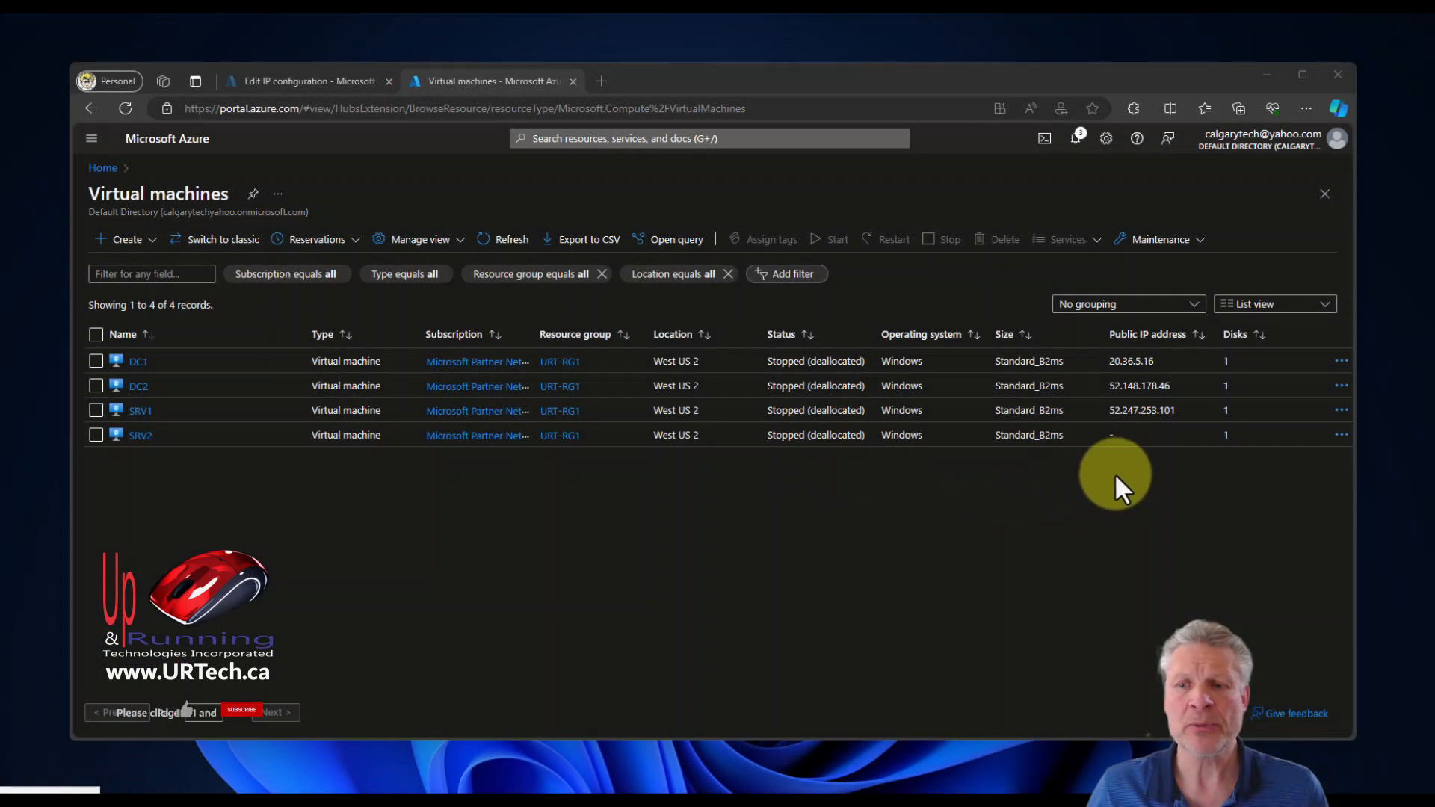
{"action": "mouse_move", "coordinate": [1175, 347]}
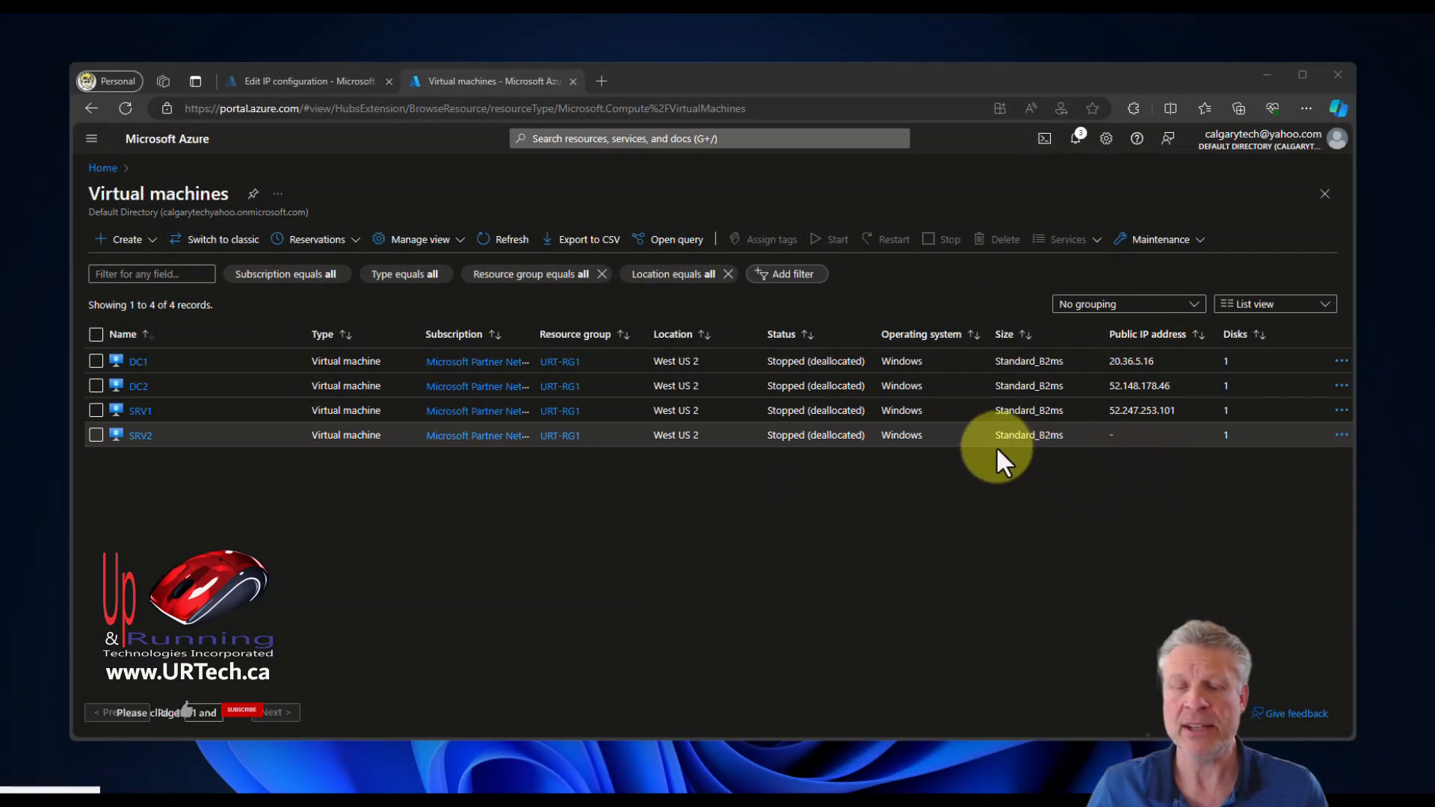
{"action": "mouse_move", "coordinate": [1135, 421]}
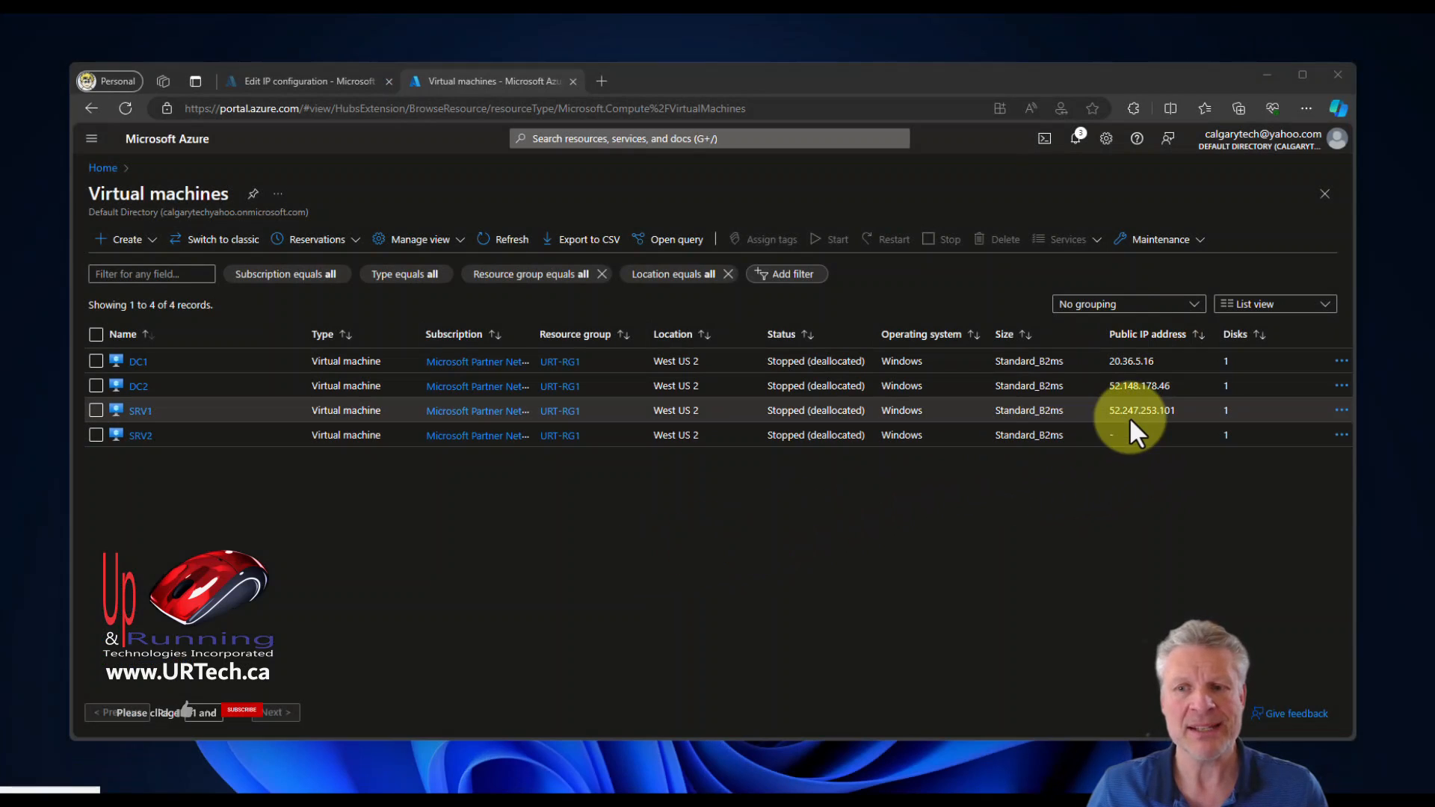
{"action": "mouse_move", "coordinate": [1130, 444]}
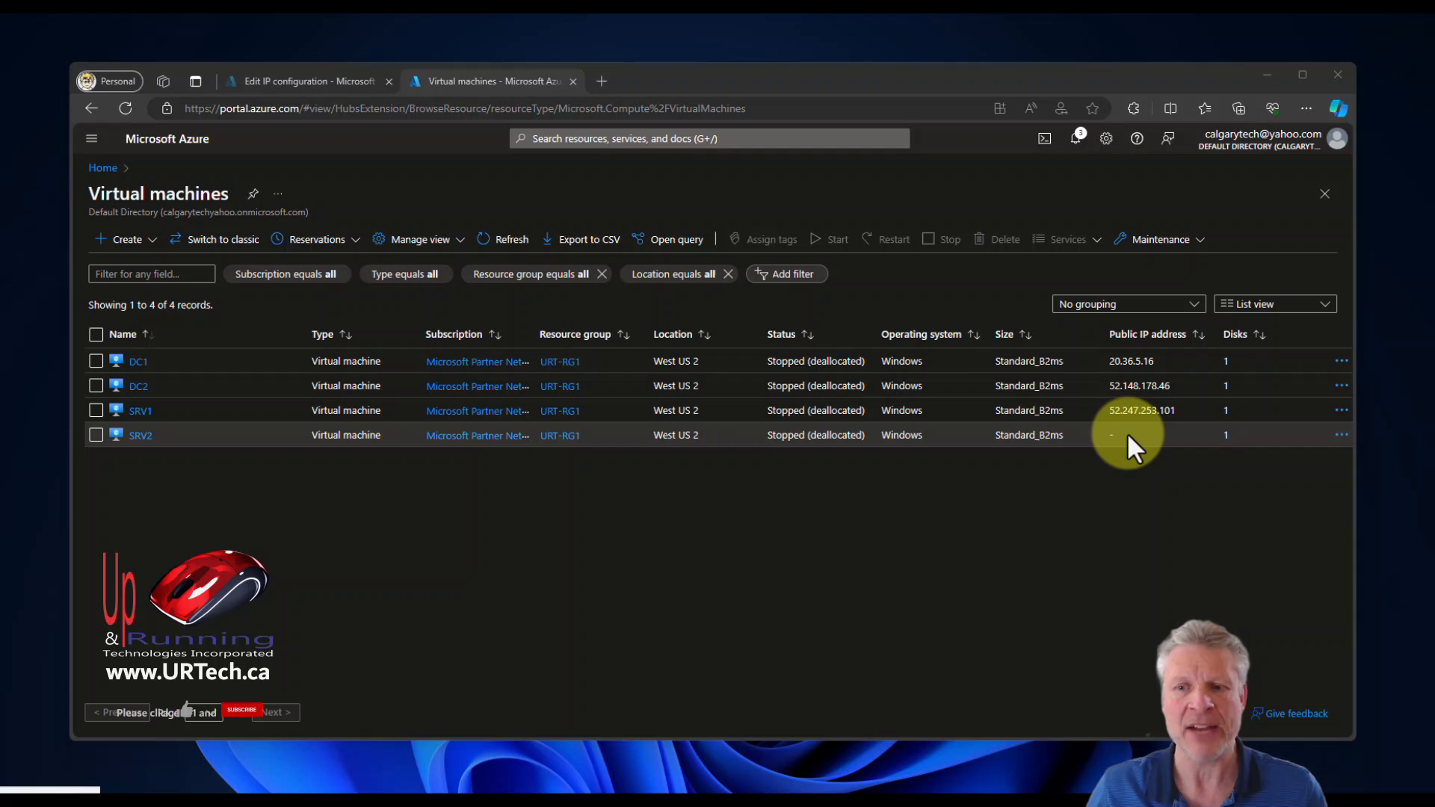
{"action": "mouse_move", "coordinate": [778, 444]}
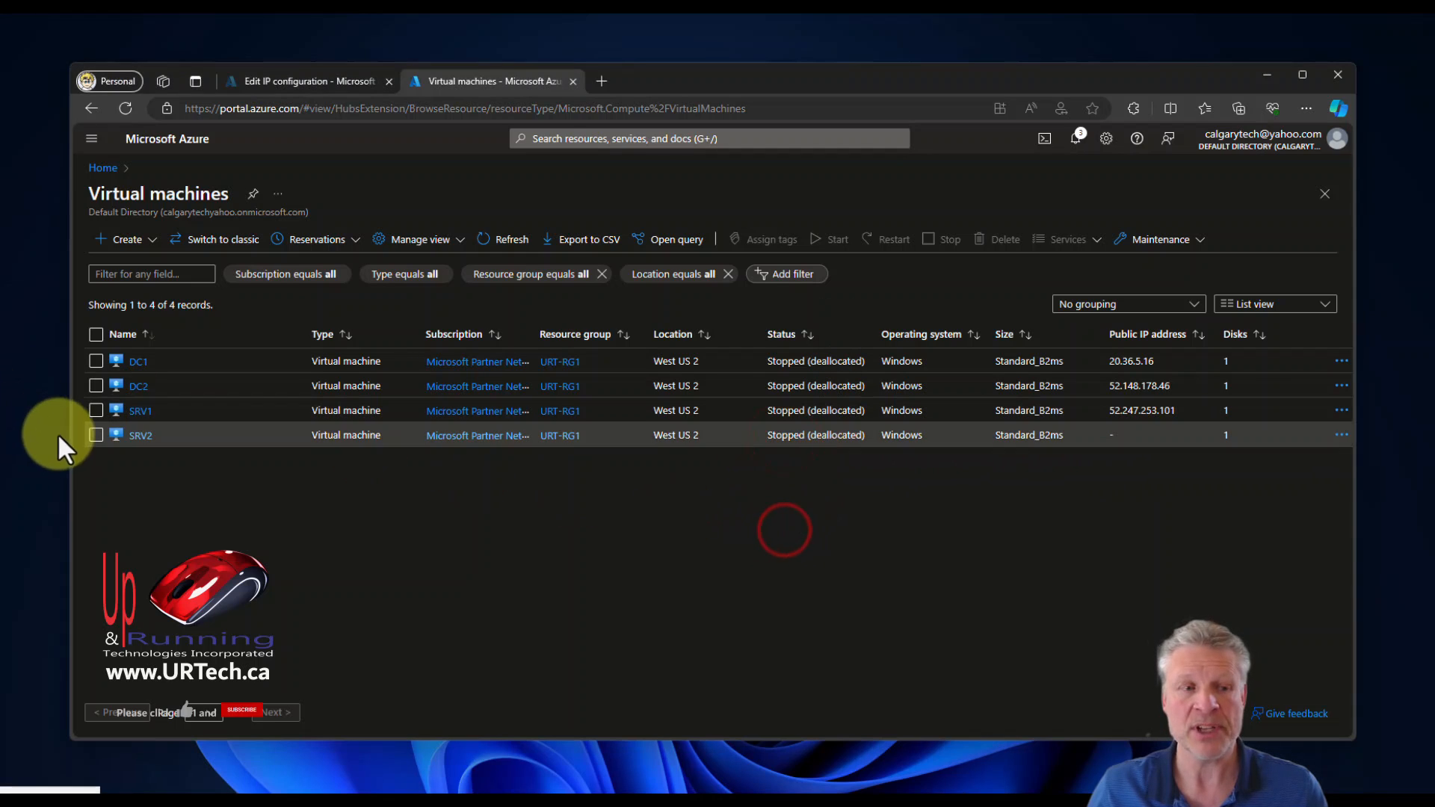
- Select and start SRV2 from the Virtual machines list, then open its details
{"action": "left_click", "coordinate": [97, 435]}
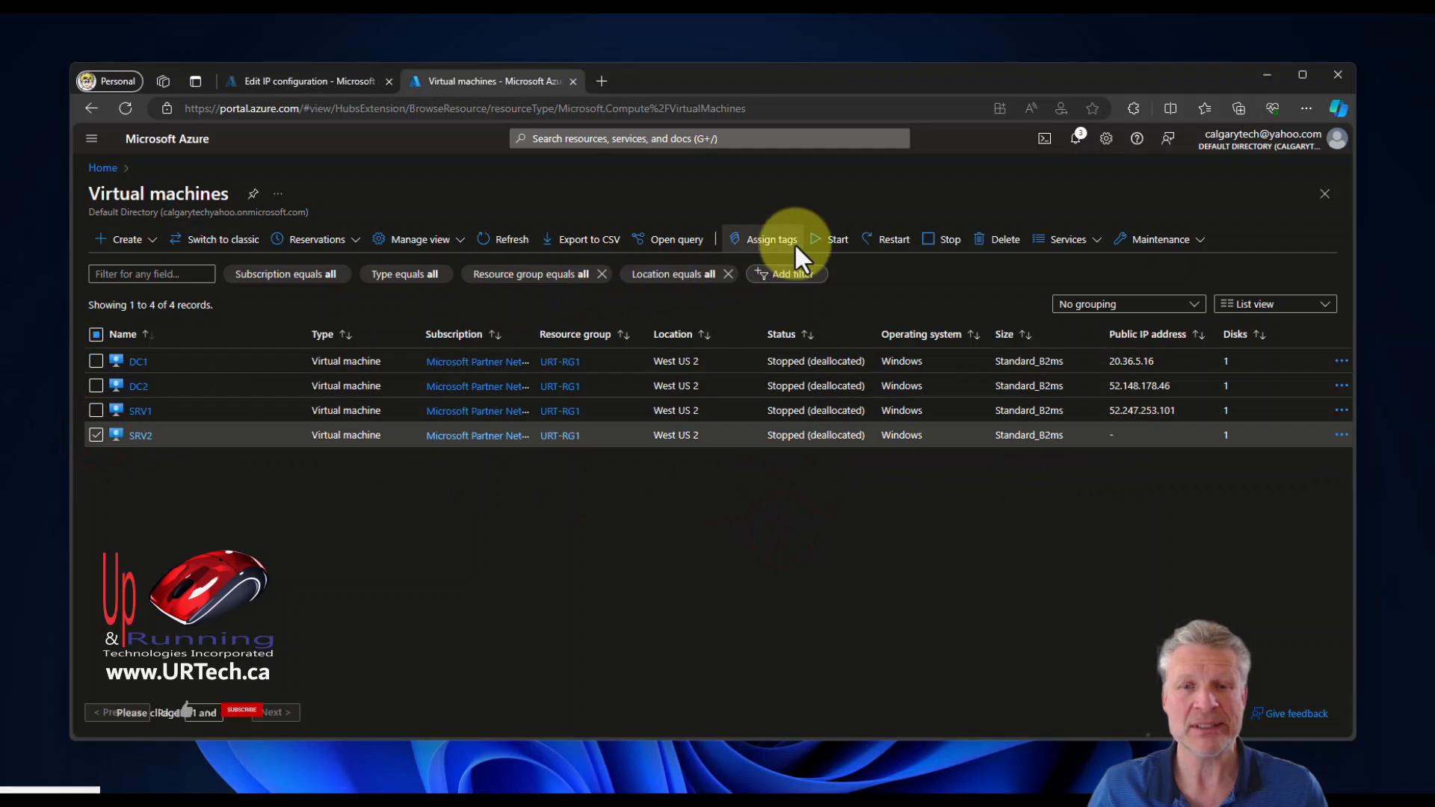
{"action": "left_click", "coordinate": [835, 239]}
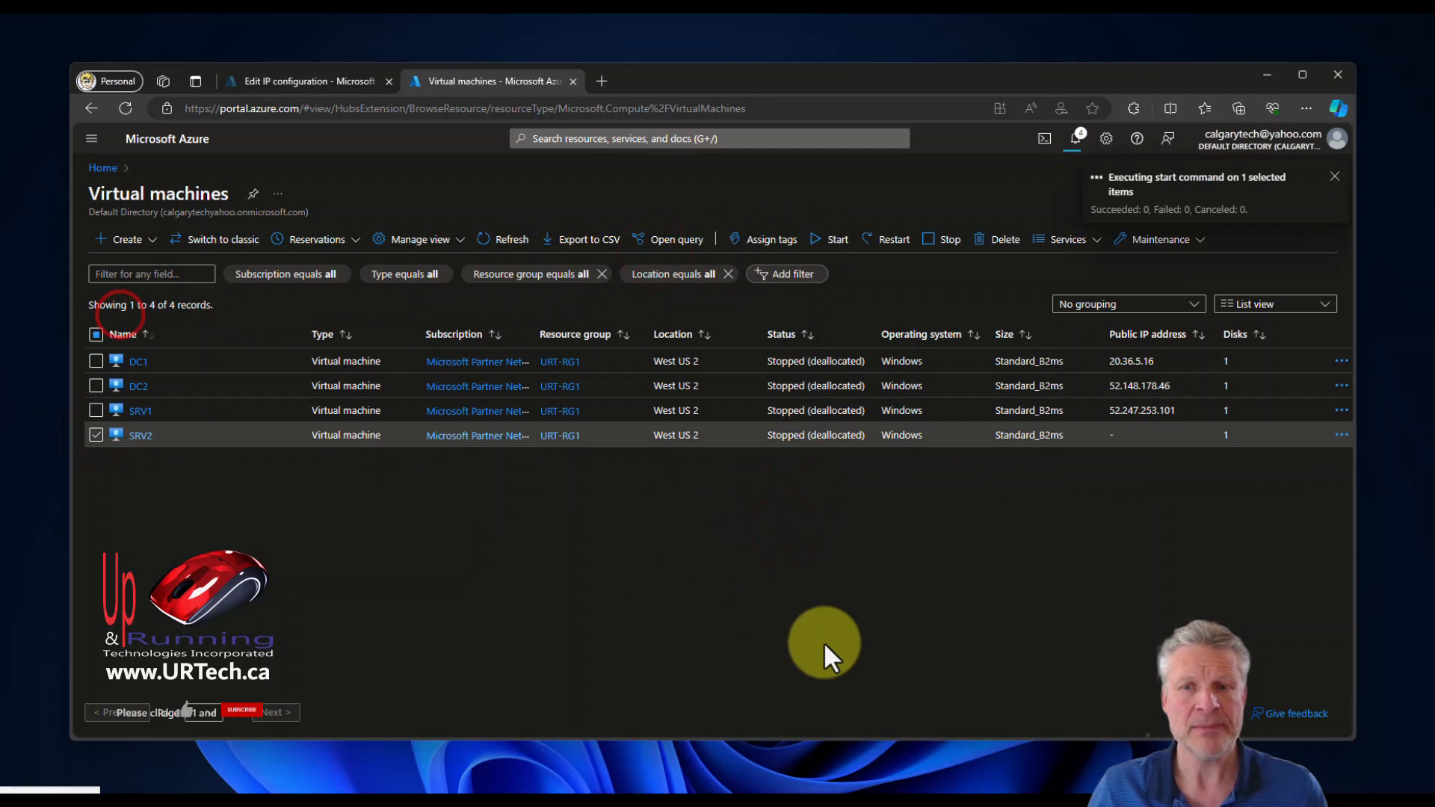
{"action": "left_click", "coordinate": [140, 435]}
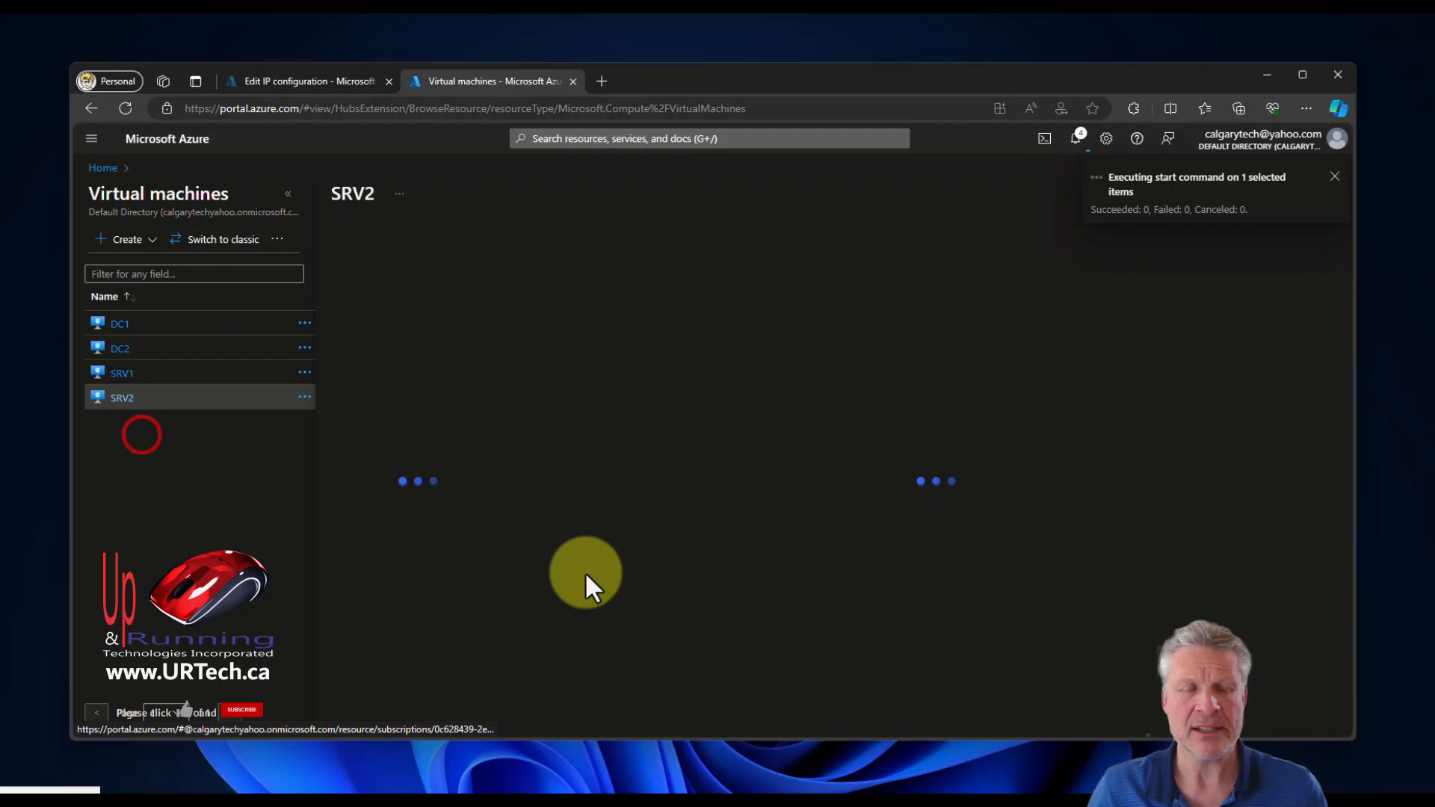
- Copy SRV2's public IP address 20.191.75.205 from its Overview
{"action": "left_click", "coordinate": [122, 397]}
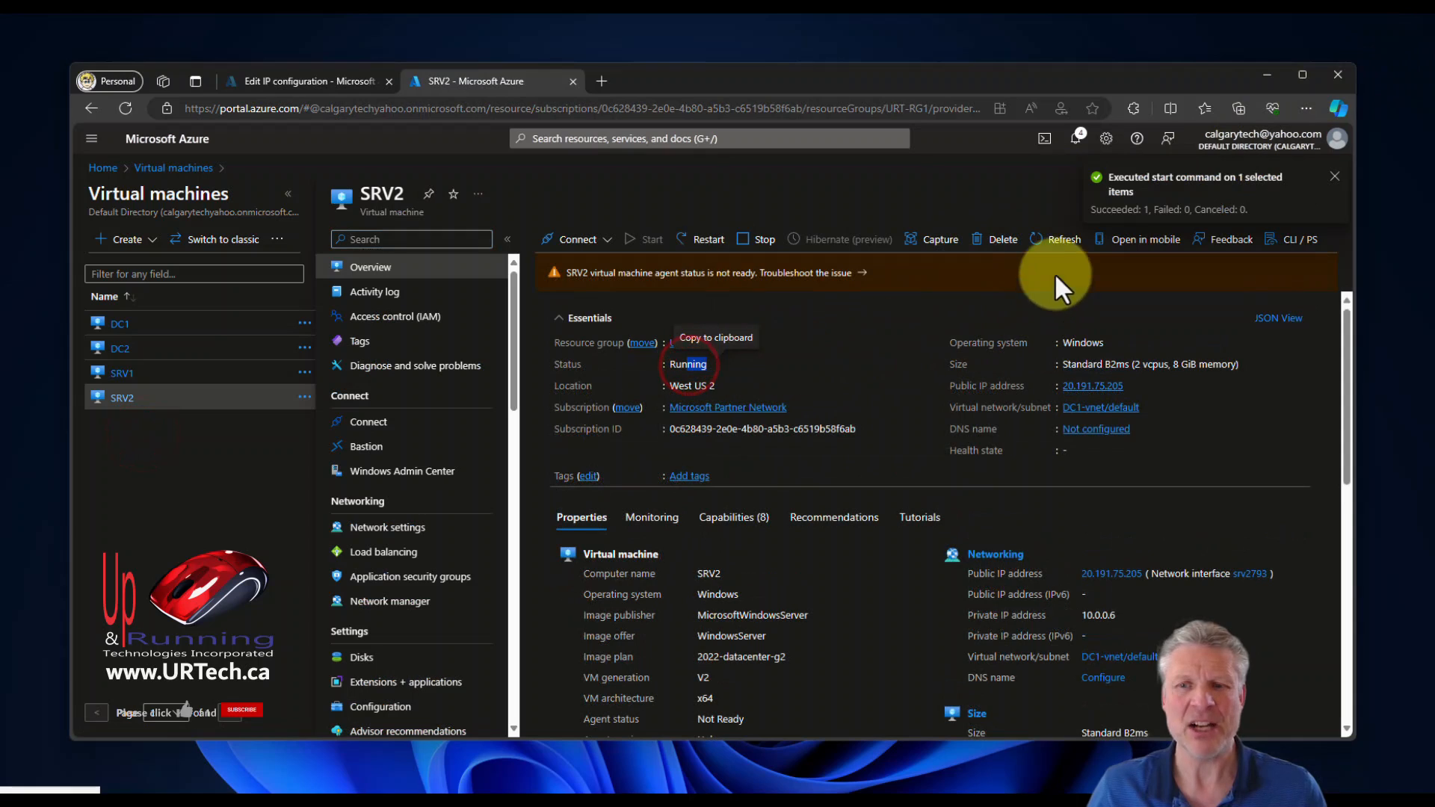
{"action": "left_click", "coordinate": [1134, 386]}
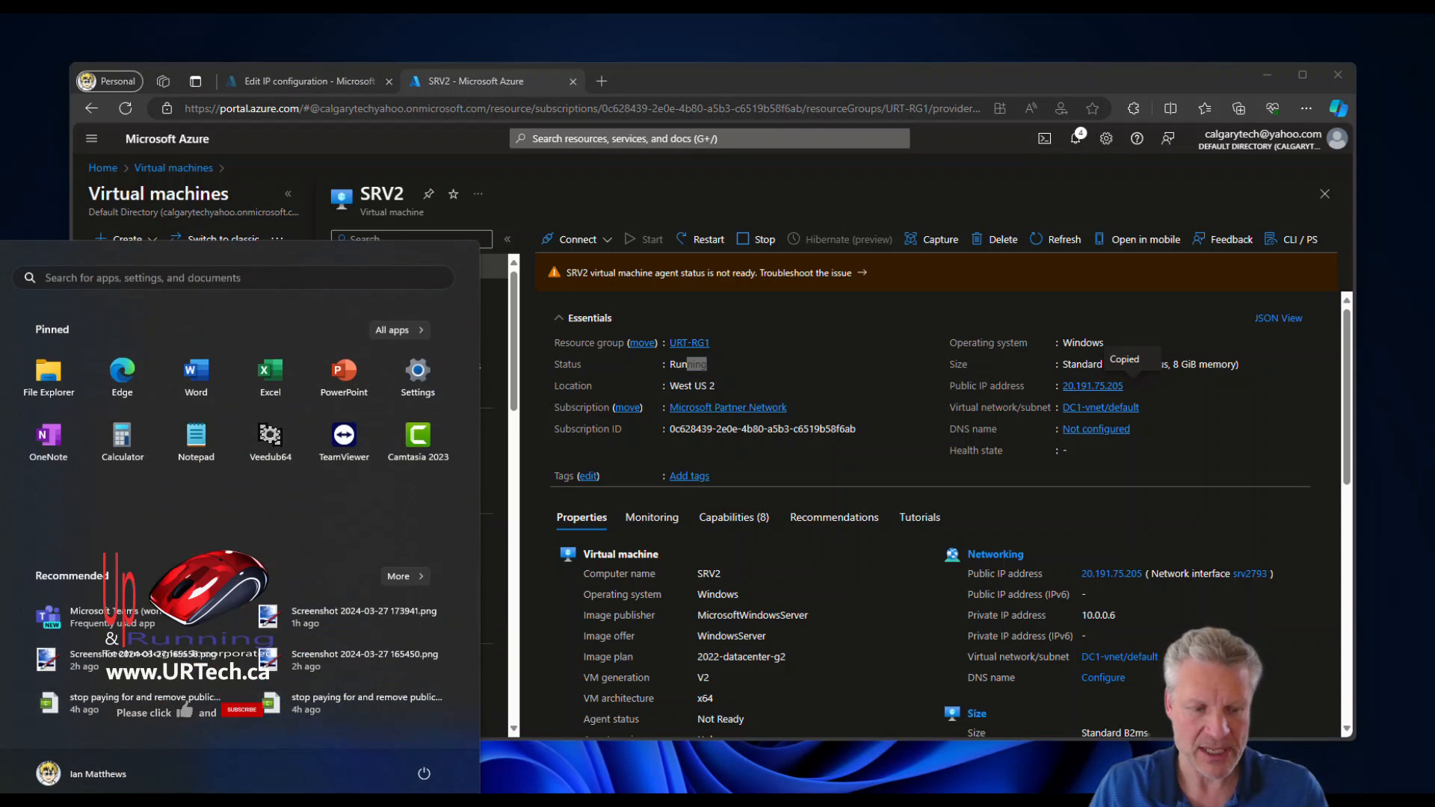
- Launch Remote Desktop Connection and connect to 20.191.75.205
{"action": "type", "text": "remote"}
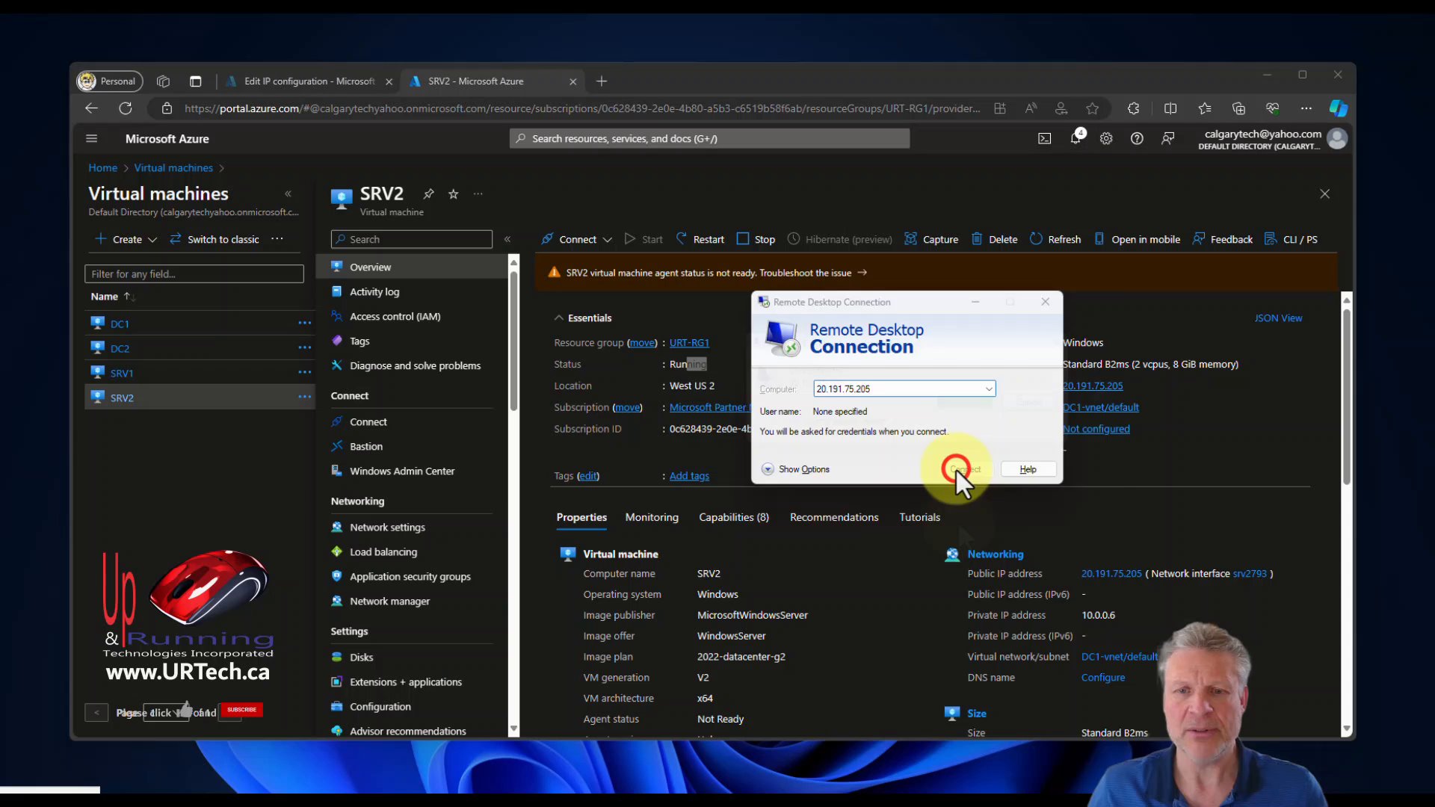
{"action": "left_click", "coordinate": [957, 468]}
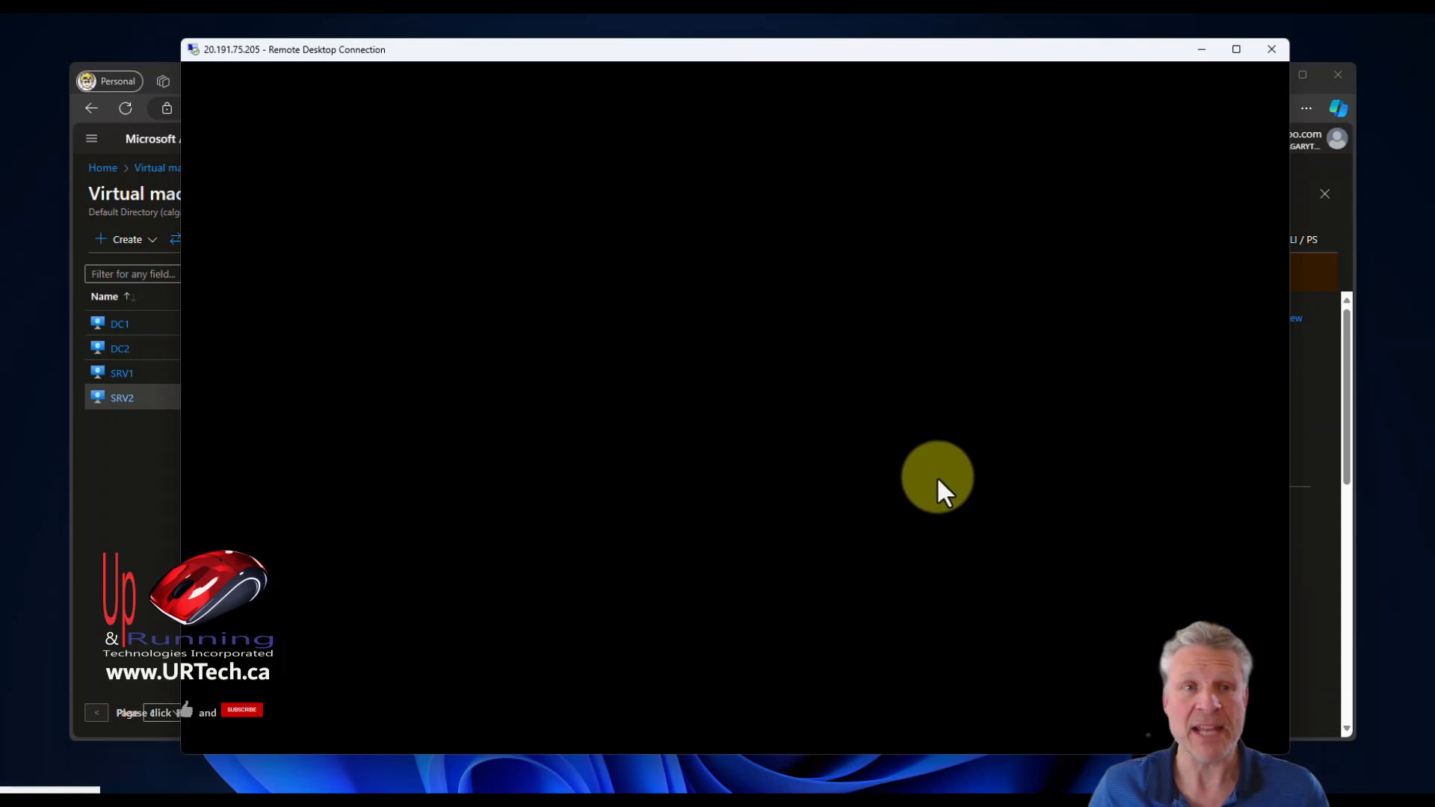